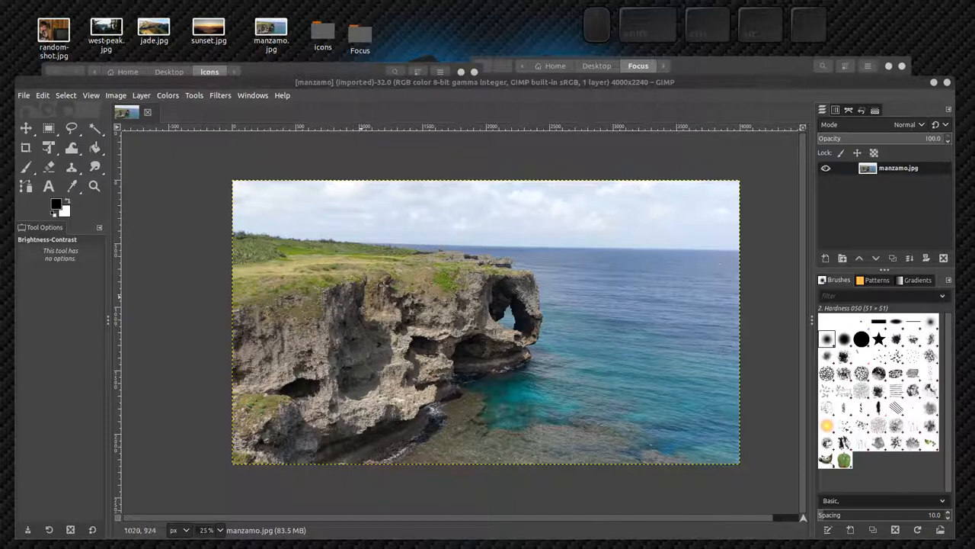
{"action": "mouse_move", "coordinate": [774, 323]}
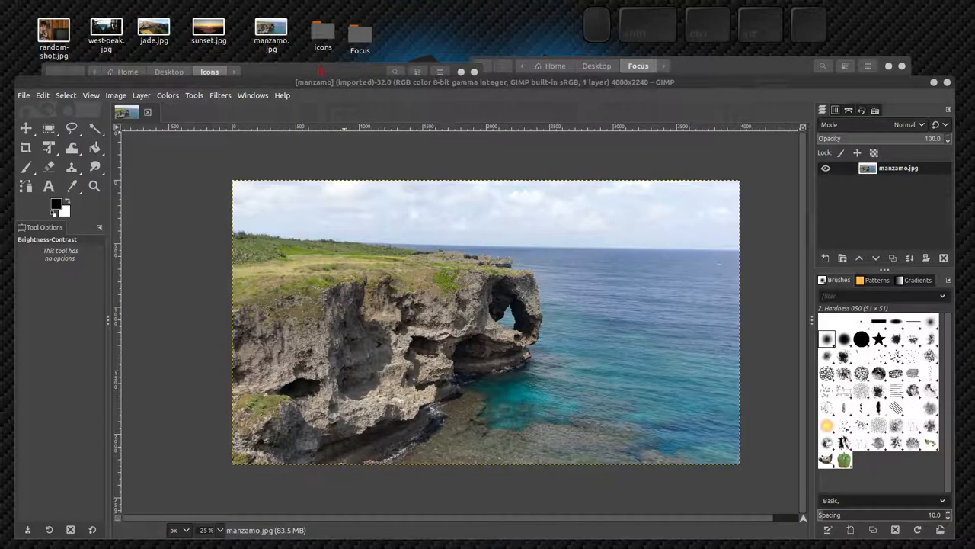
Bring the file manager showing the icons folder in front of GIMP
{"action": "left_click", "coordinate": [297, 107]}
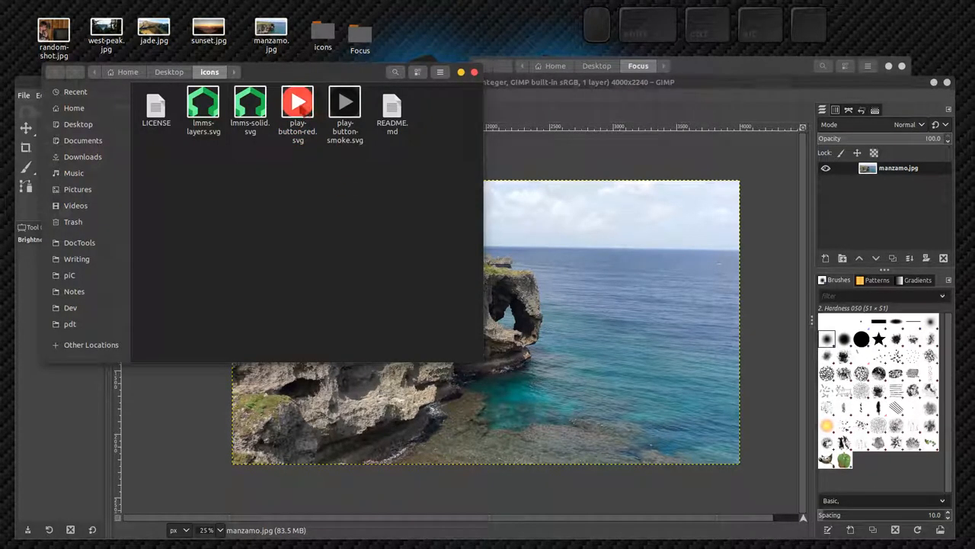
{"action": "left_click", "coordinate": [297, 103]}
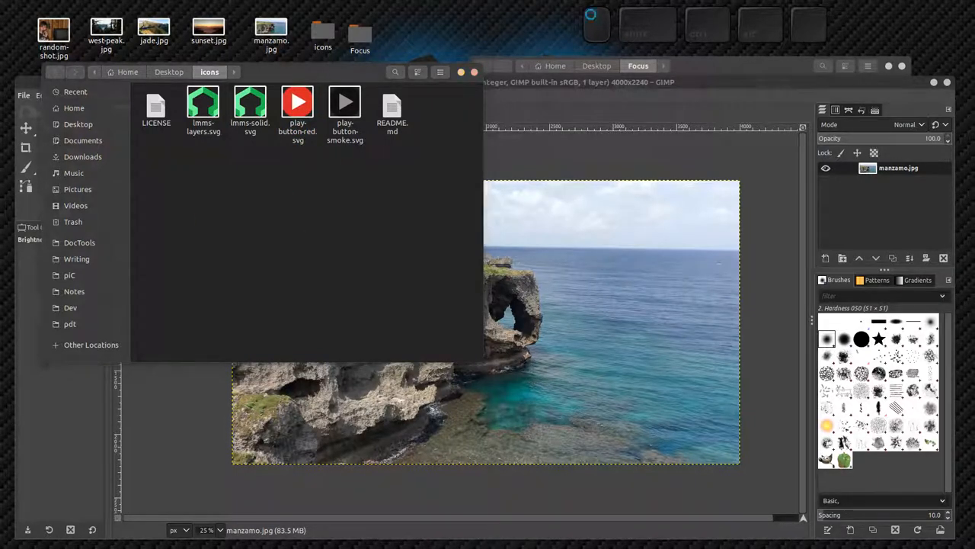
{"action": "left_click", "coordinate": [320, 49]}
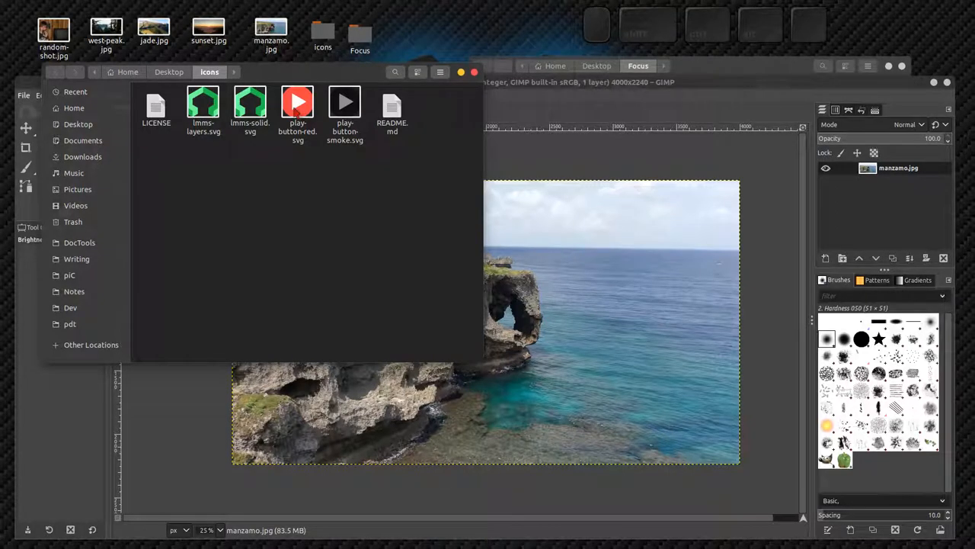
Import play-button-red.svg into GIMP rendered at 400 × 400 px
{"action": "left_click", "coordinate": [297, 107]}
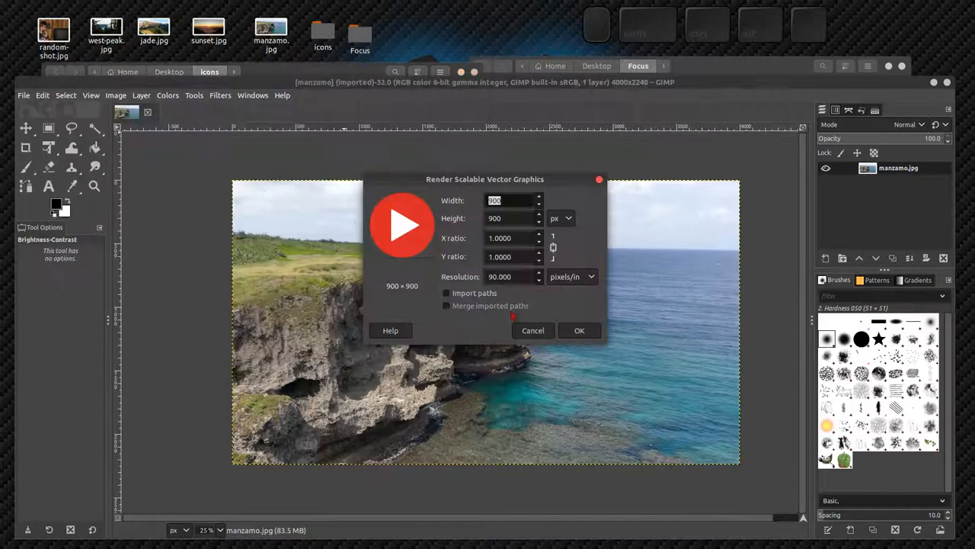
{"action": "mouse_move", "coordinate": [573, 199]}
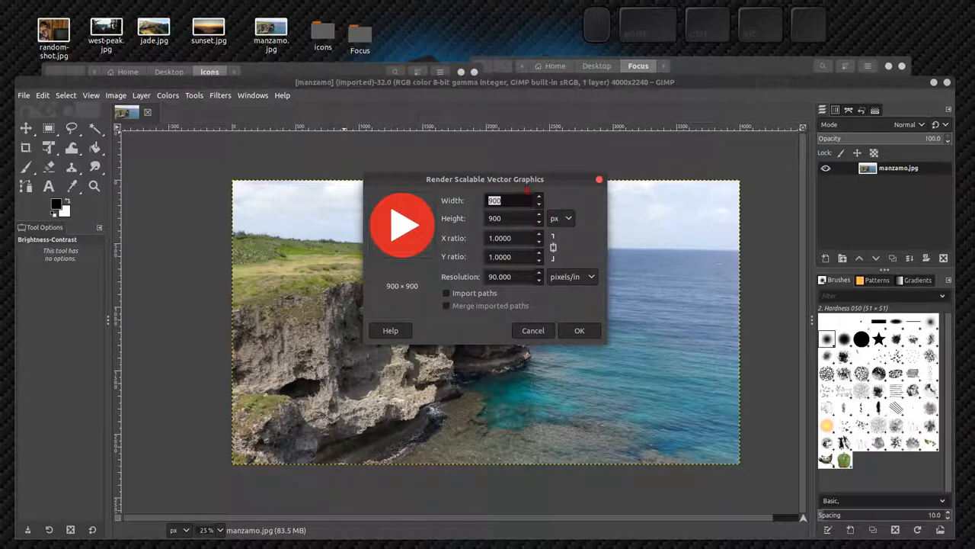
{"action": "left_click", "coordinate": [297, 103]}
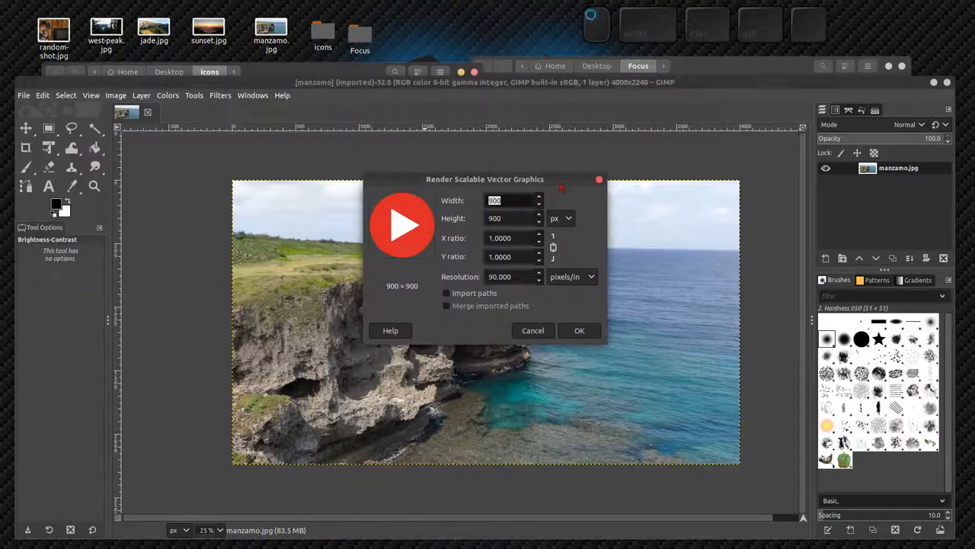
{"action": "mouse_move", "coordinate": [711, 389]}
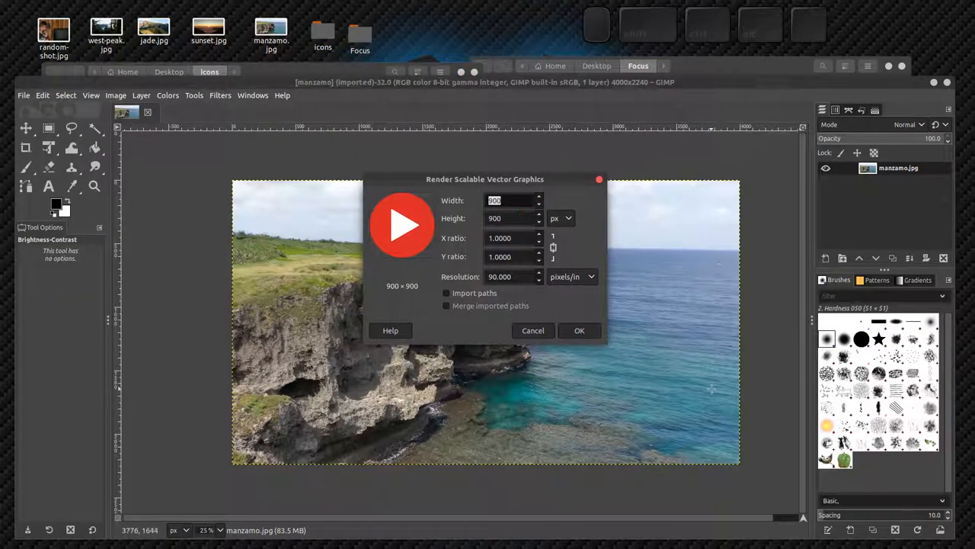
{"action": "mouse_move", "coordinate": [627, 93]}
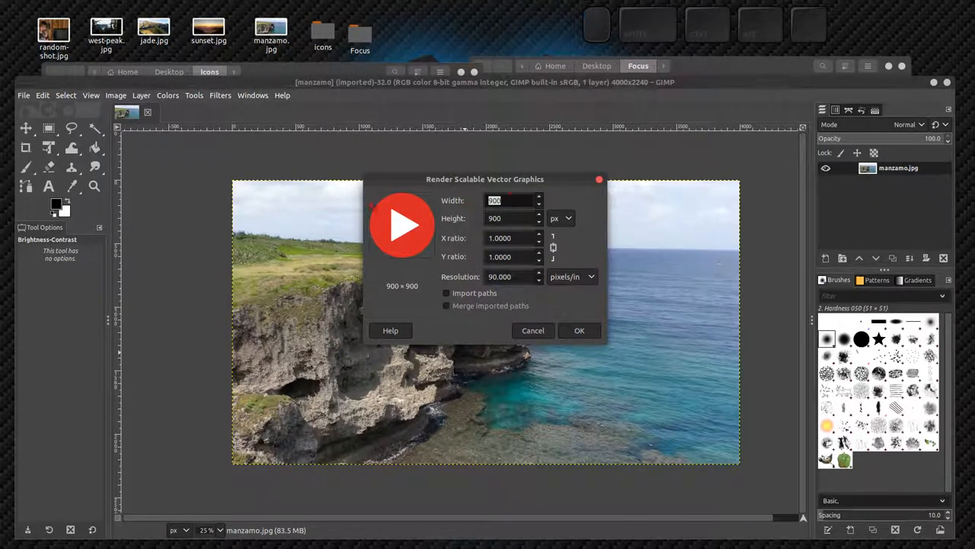
{"action": "type", "text": "400"}
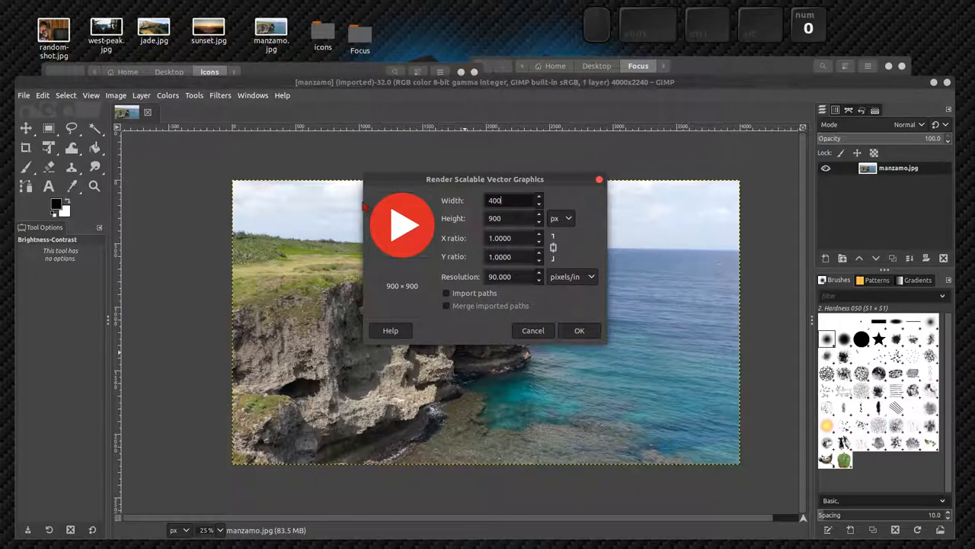
{"action": "type", "text": "400"}
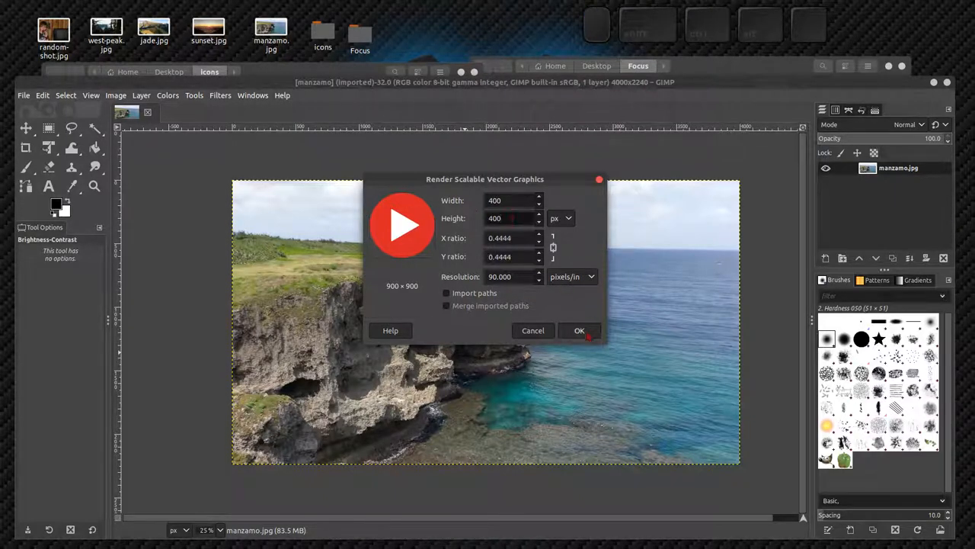
{"action": "left_click", "coordinate": [579, 330]}
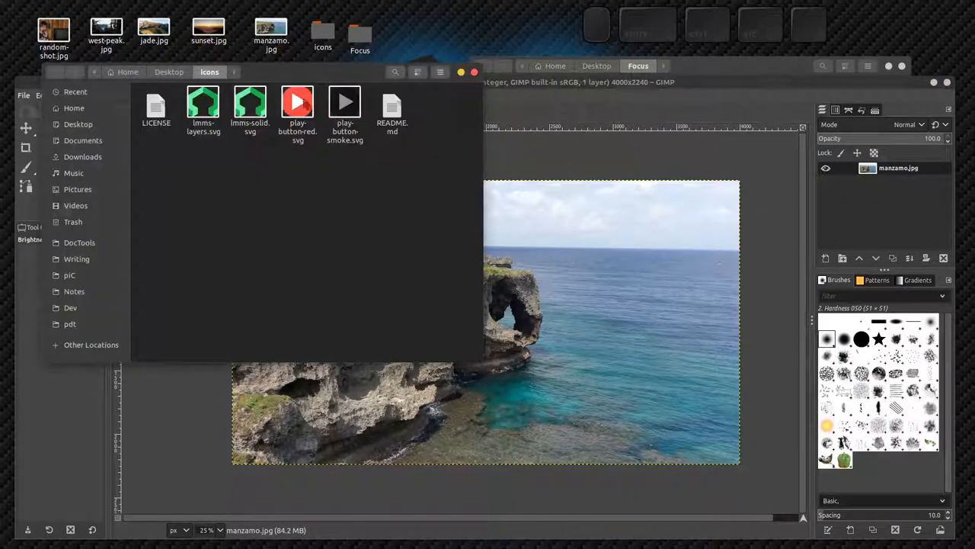
Add play-button-red.svg as a new centred layer over the manzamo cliff photo
{"action": "double_click", "coordinate": [297, 101]}
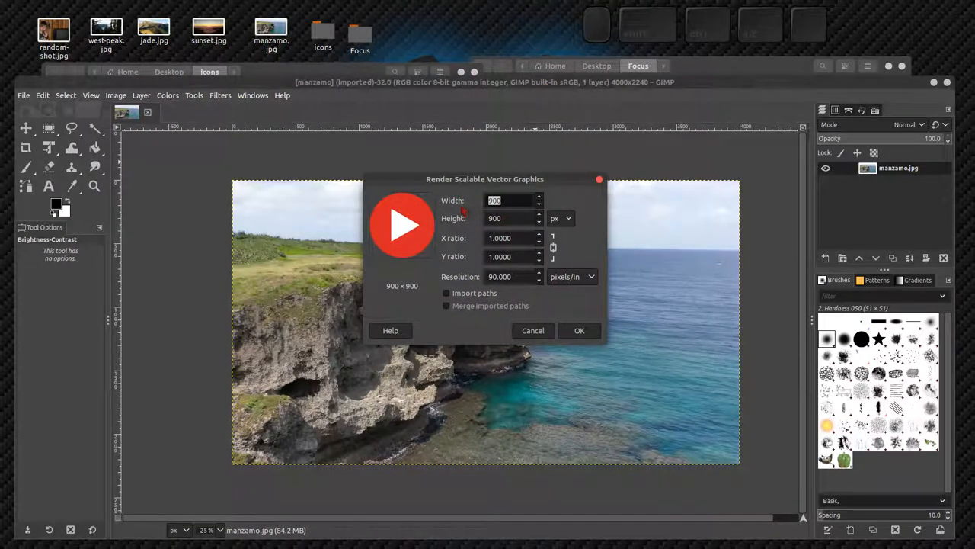
{"action": "left_click", "coordinate": [579, 330]}
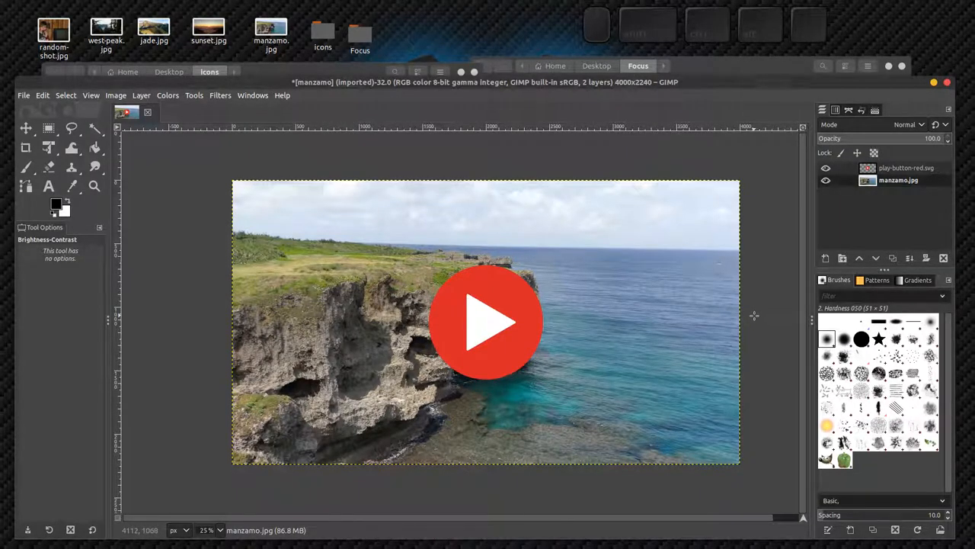
{"action": "mouse_move", "coordinate": [758, 308]}
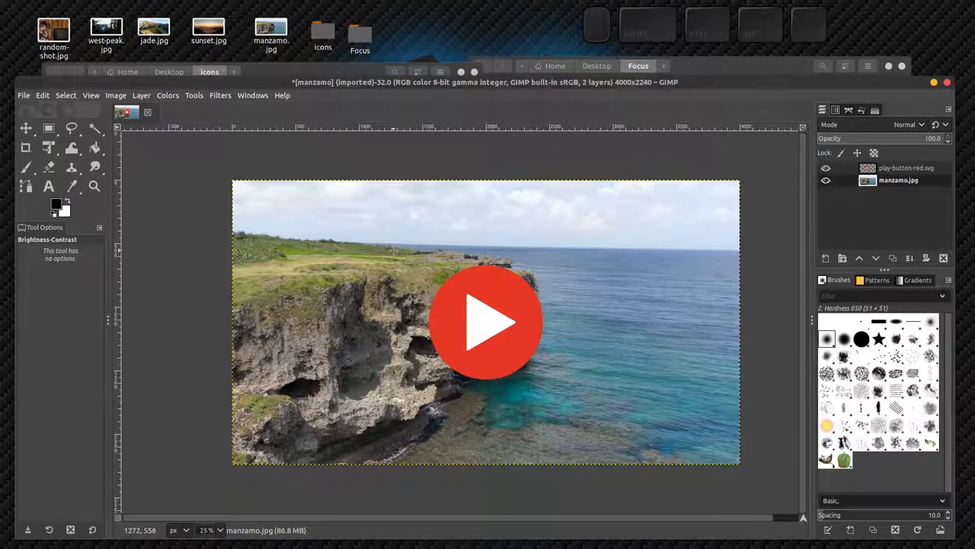
{"action": "mouse_move", "coordinate": [178, 200]}
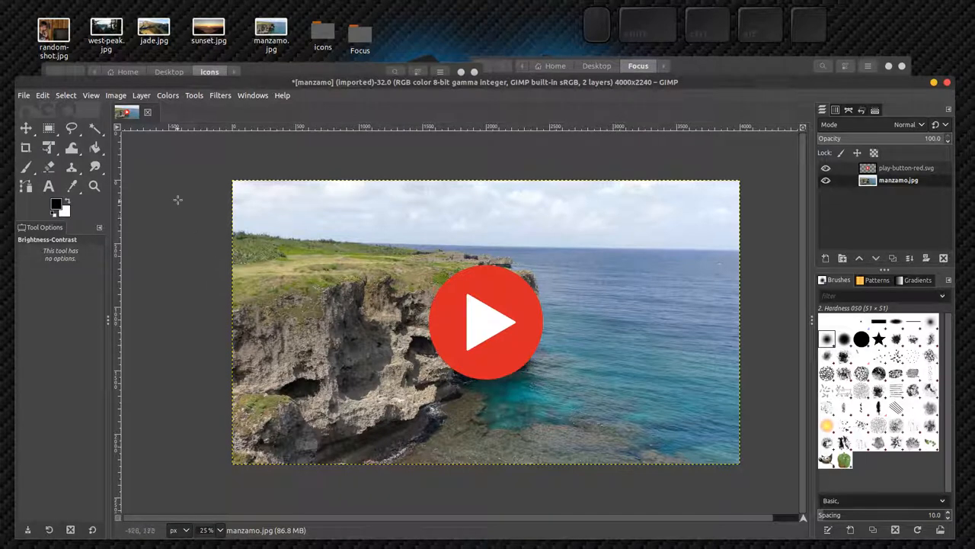
{"action": "left_click", "coordinate": [23, 96]}
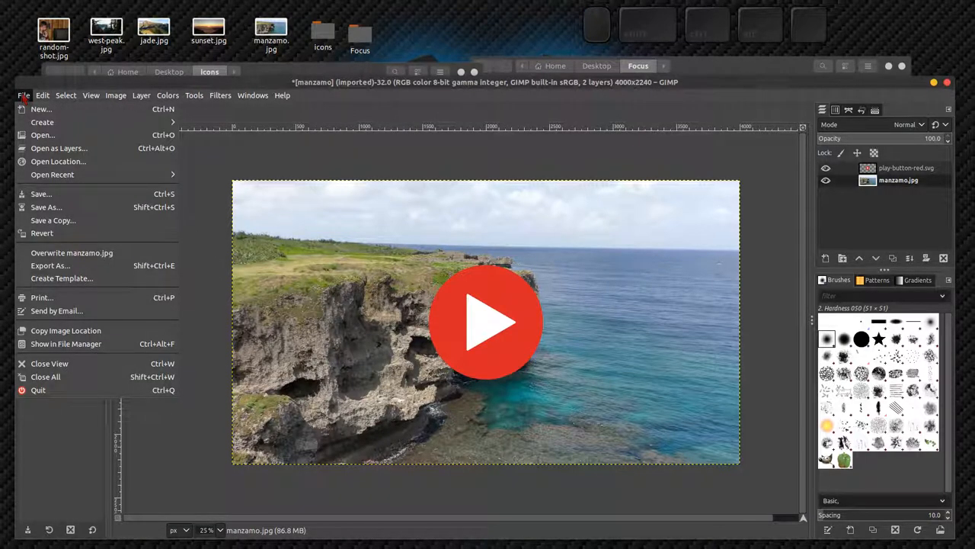
{"action": "mouse_move", "coordinate": [51, 265]}
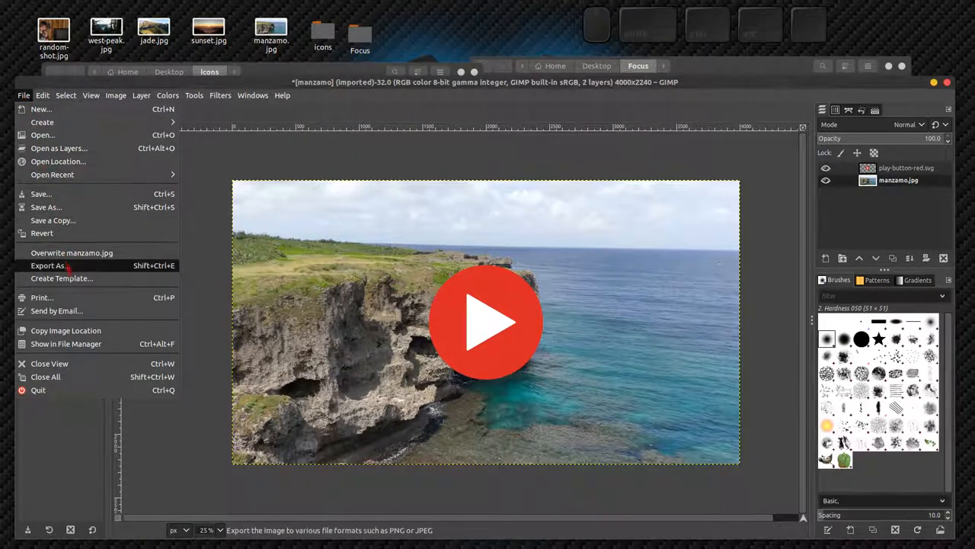
{"action": "mouse_move", "coordinate": [53, 220]}
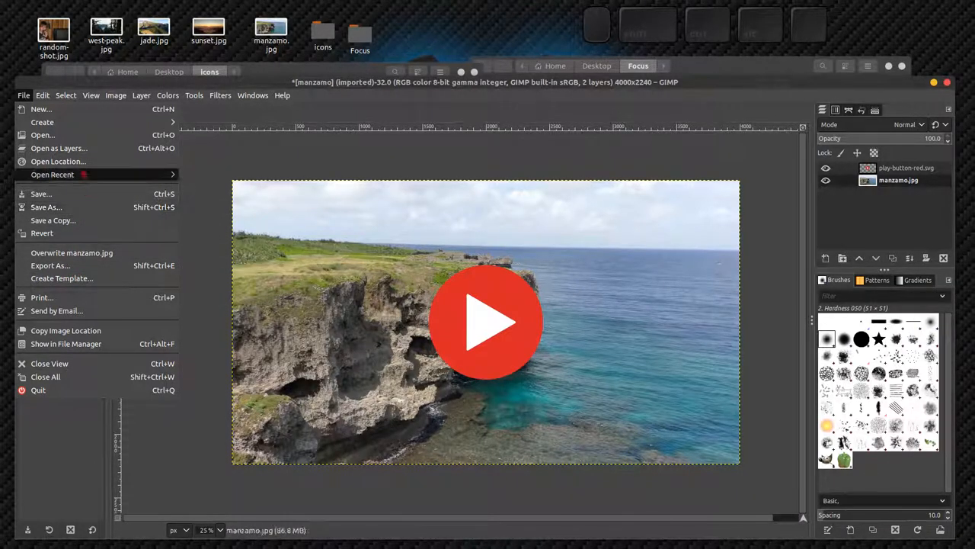
{"action": "mouse_move", "coordinate": [53, 207]}
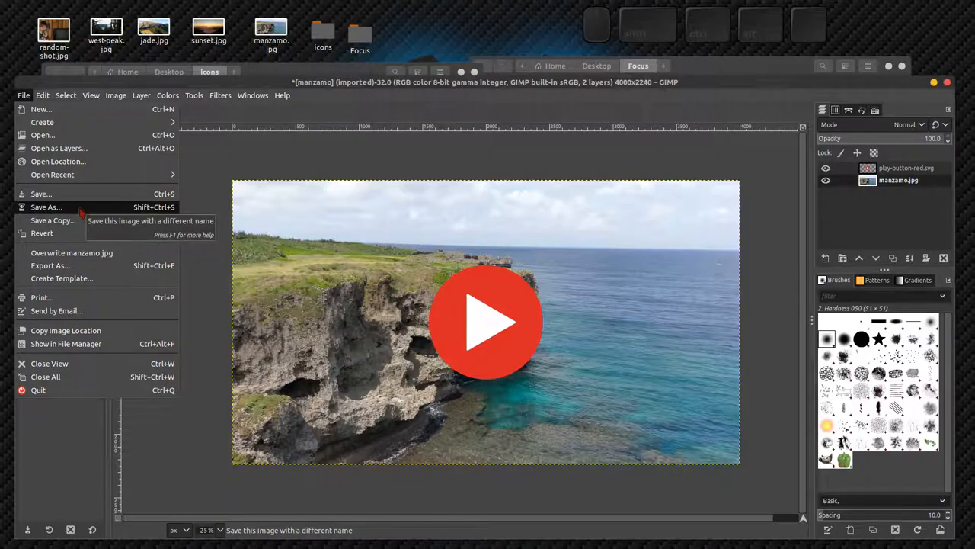
{"action": "left_click", "coordinate": [46, 207]}
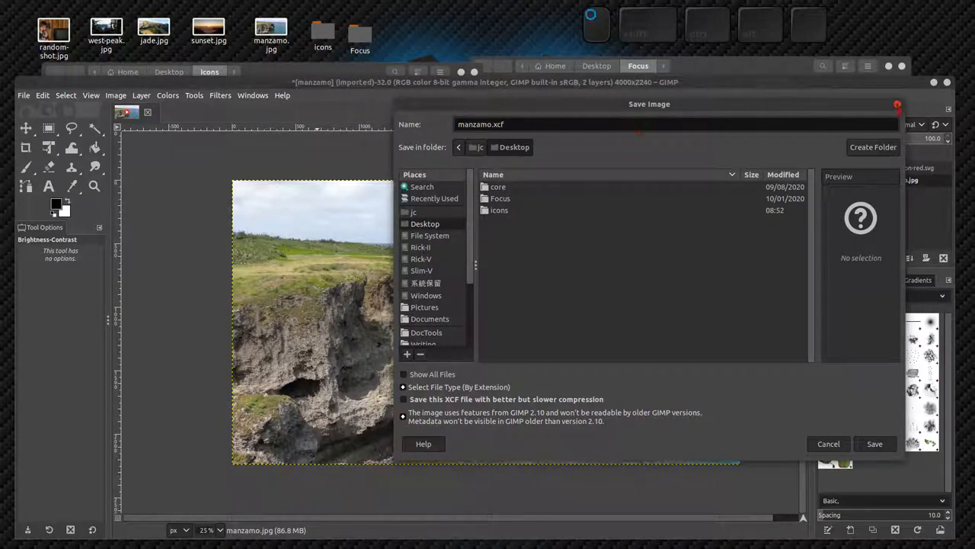
{"action": "left_click", "coordinate": [828, 443]}
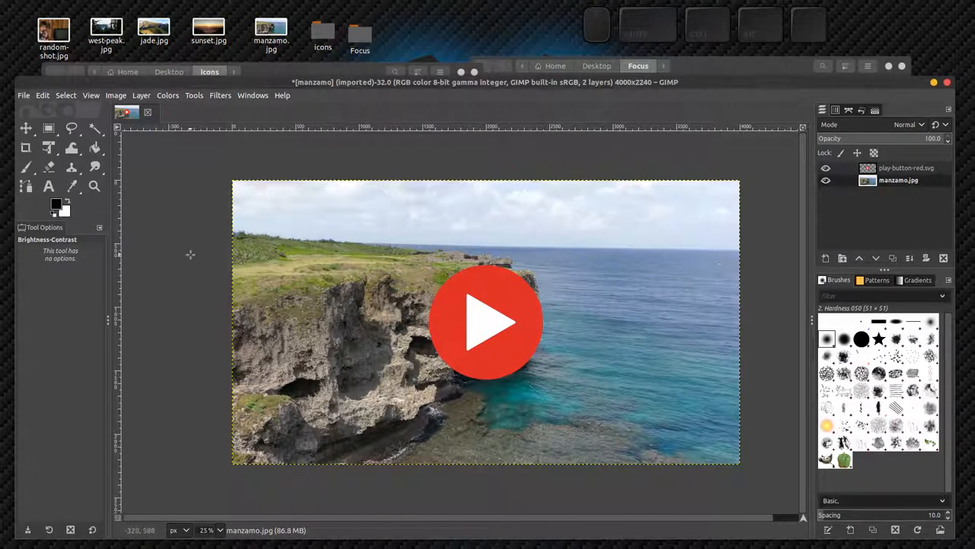
Export the play-button composite to the Desktop as manzamo-play.jpg
{"action": "left_click", "coordinate": [23, 95]}
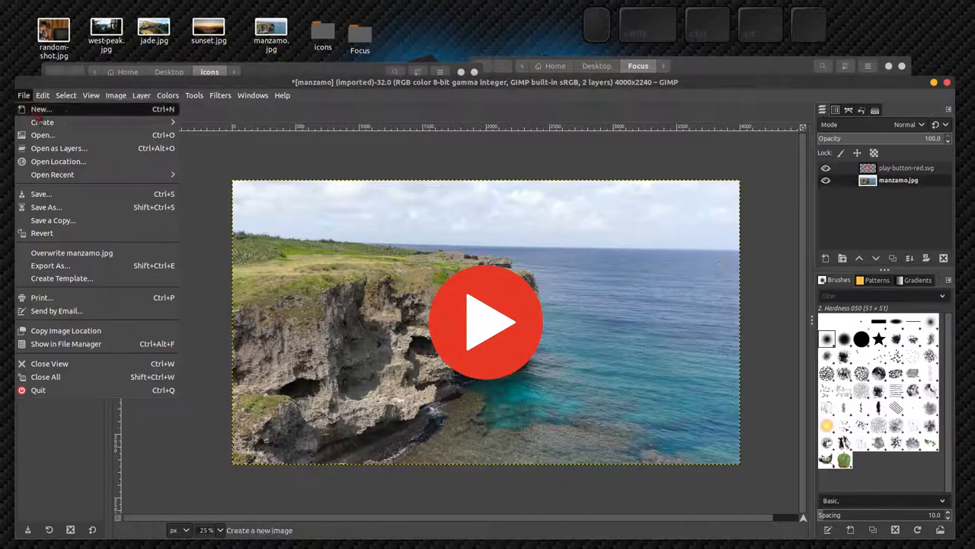
{"action": "left_click", "coordinate": [50, 265]}
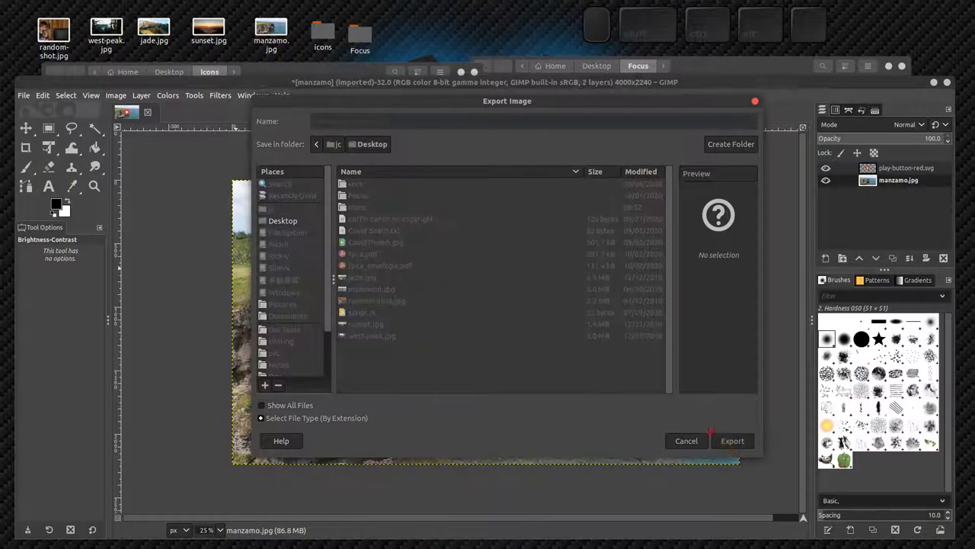
{"action": "left_click", "coordinate": [732, 440]}
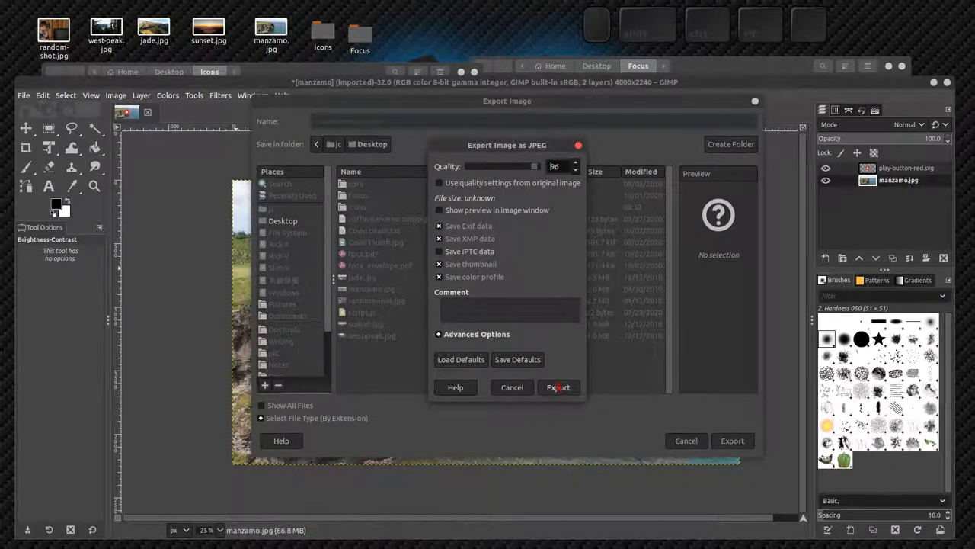
{"action": "left_click", "coordinate": [558, 387]}
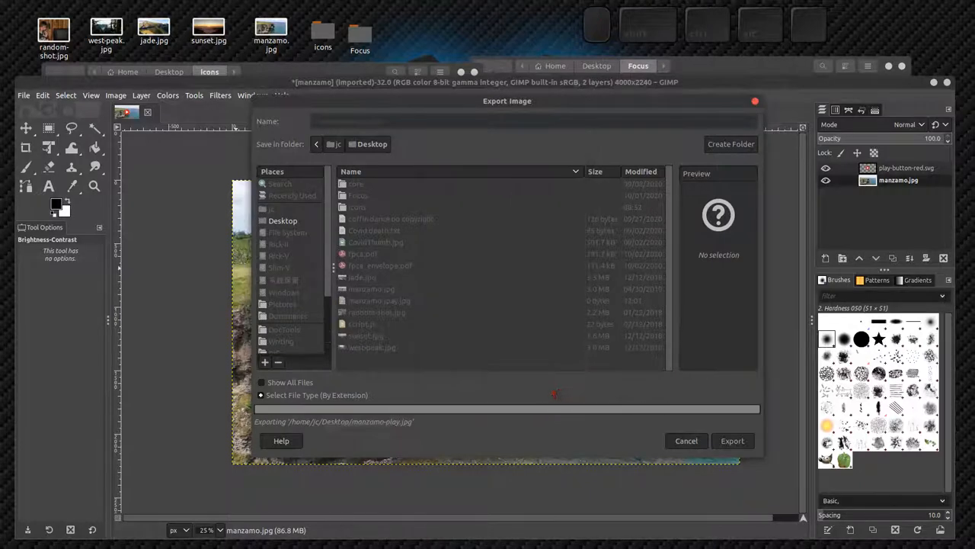
{"action": "left_click", "coordinate": [731, 441]}
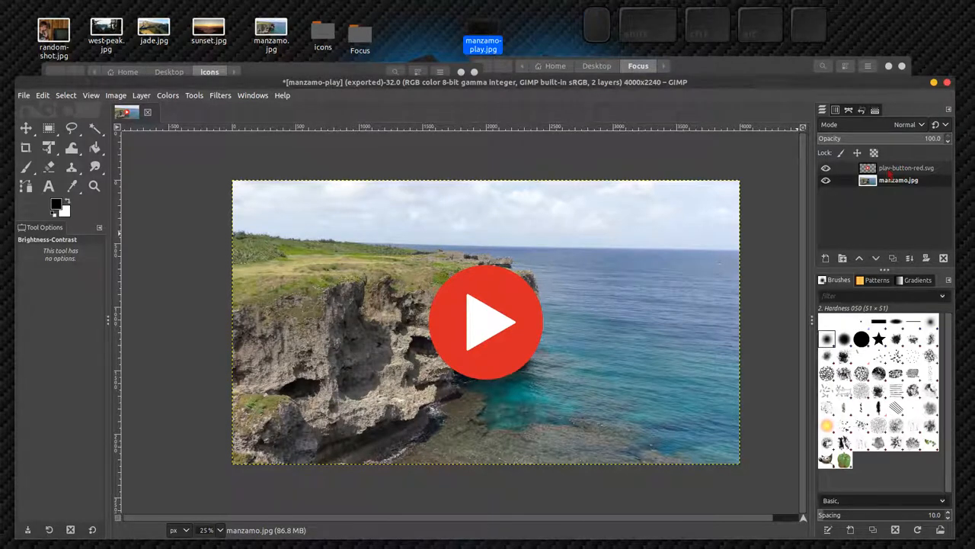
Hide the manzamo.jpg photo layer in the Layers panel
{"action": "left_click", "coordinate": [906, 168]}
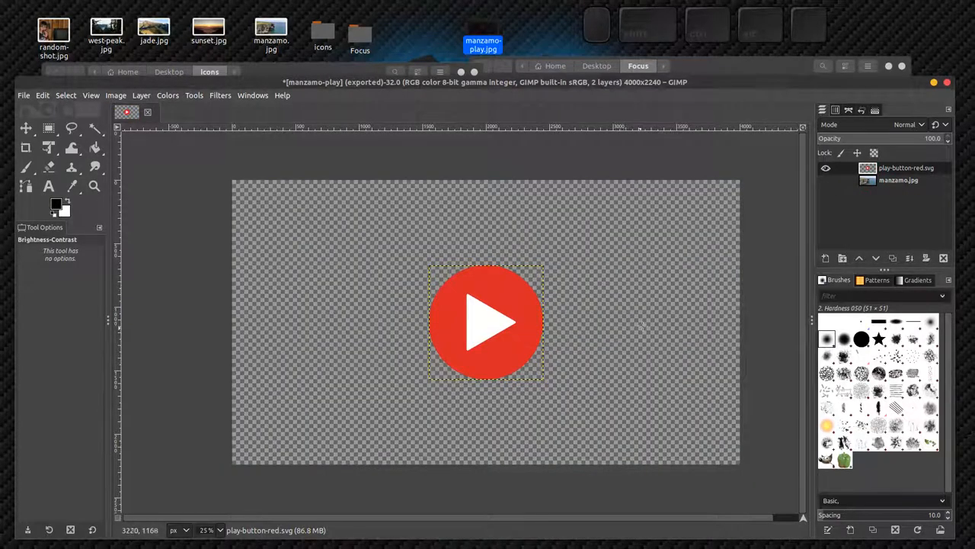
{"action": "mouse_move", "coordinate": [389, 297]}
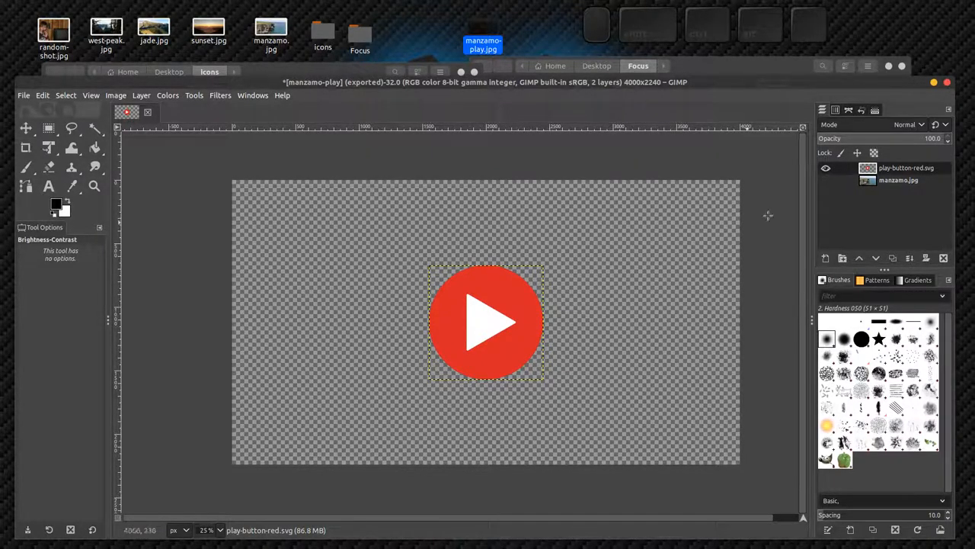
Show manzamo.jpg again and lower the red play-button layer's opacity below 100
{"action": "left_click", "coordinate": [826, 179]}
{"action": "type", "text": "85"}
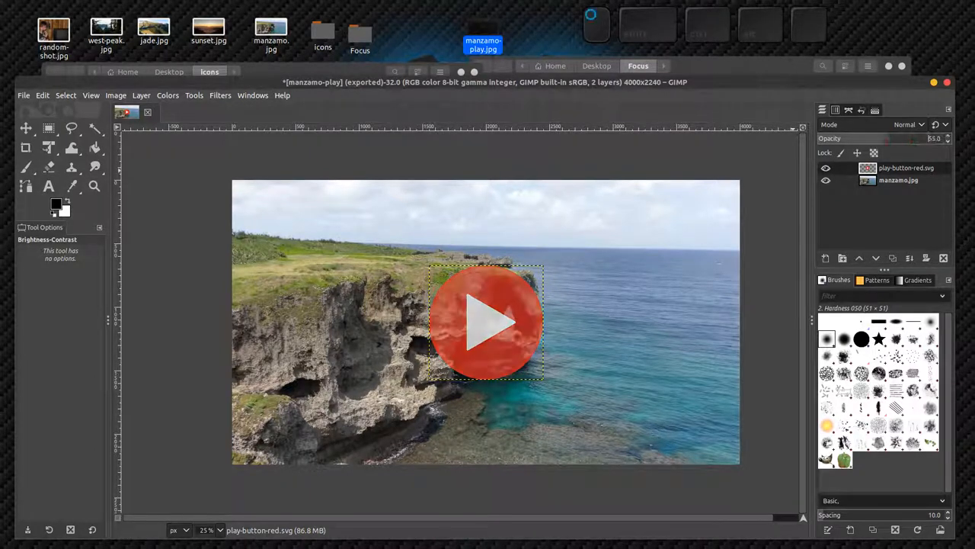
{"action": "left_click_drag", "start_coordinate": [915, 138], "coordinate": [883, 138]}
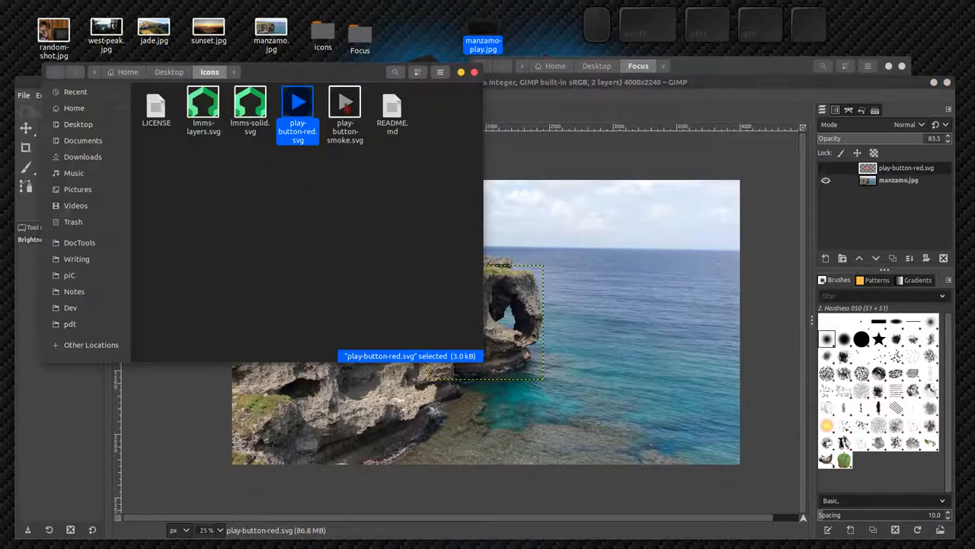
Add play-button-smoke.svg as a new layer over the cliff photo
{"action": "double_click", "coordinate": [297, 103]}
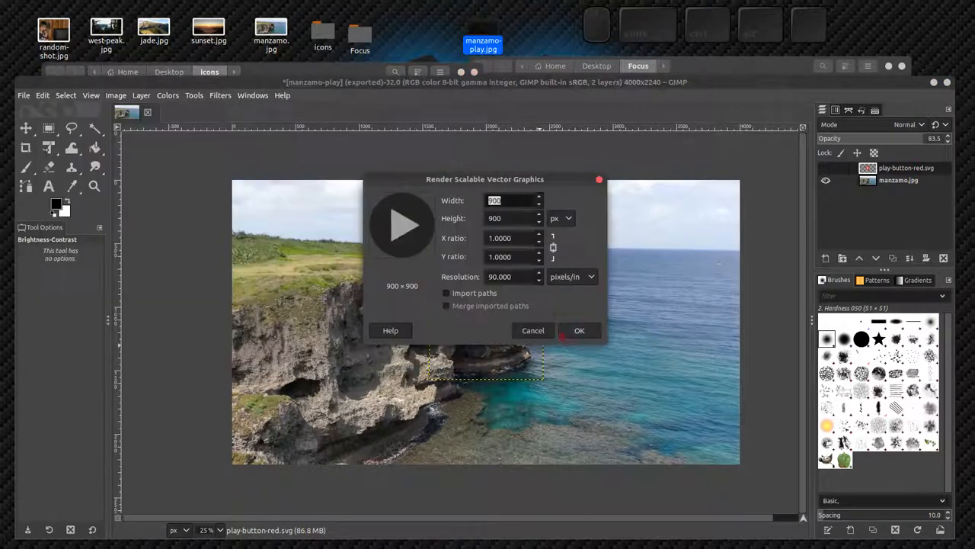
{"action": "left_click", "coordinate": [579, 330]}
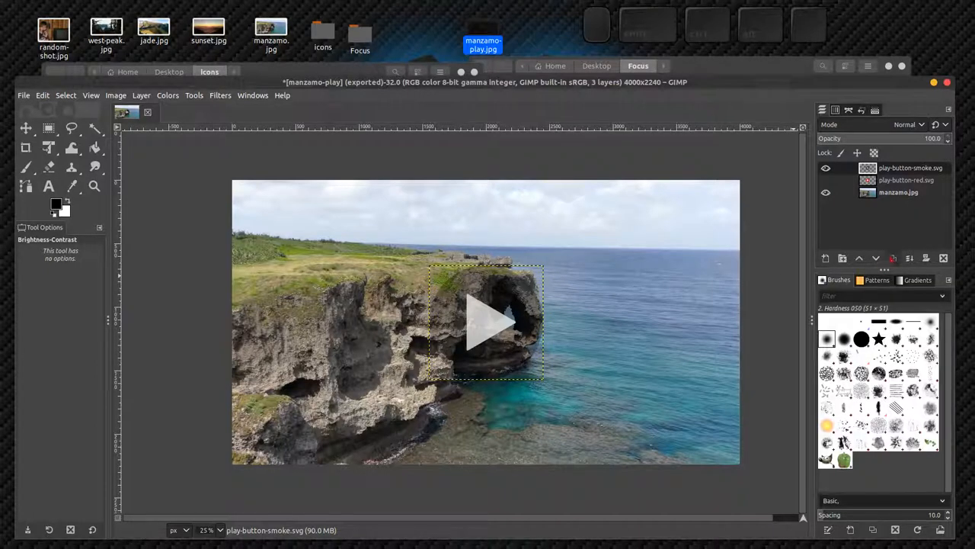
{"action": "mouse_move", "coordinate": [893, 258]}
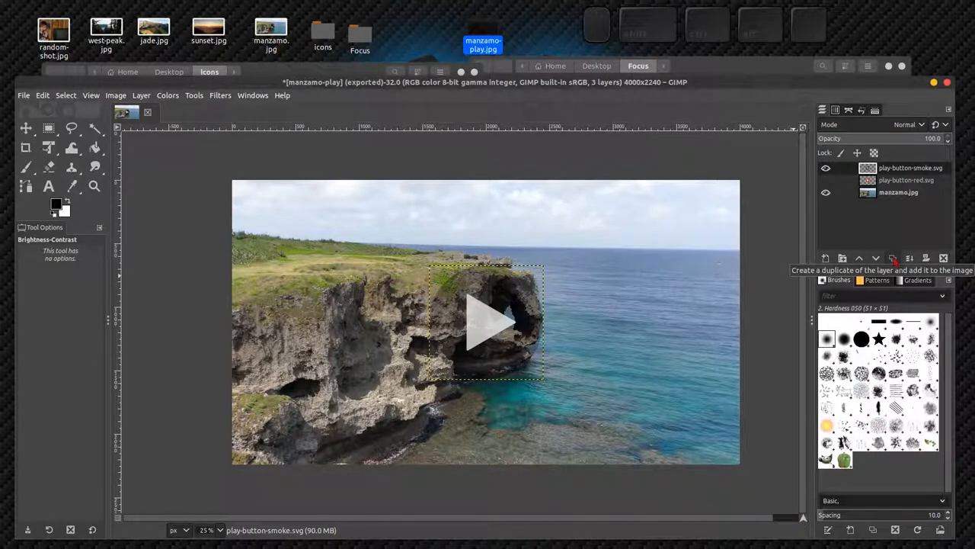
Duplicate the play-button-smoke.svg layer
{"action": "left_click", "coordinate": [893, 257]}
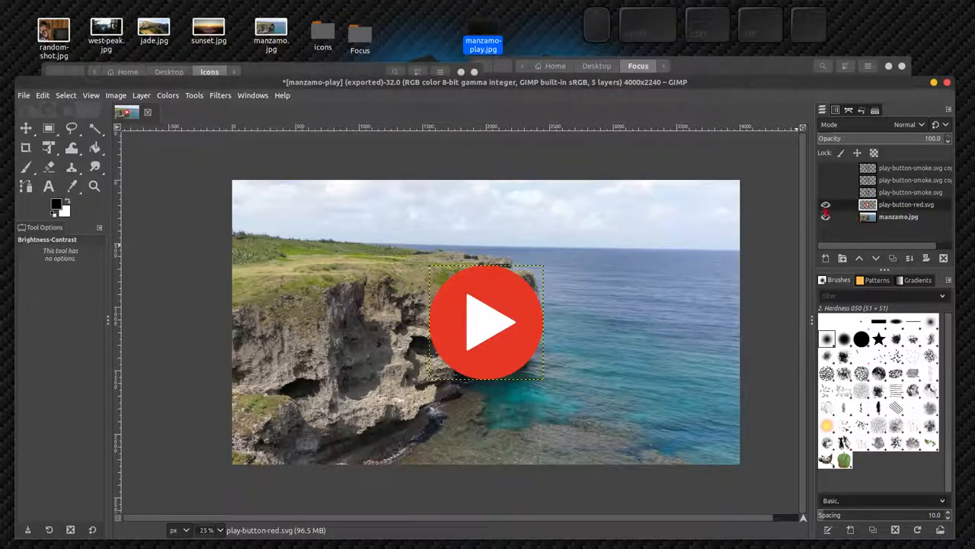
Delete the play-button layers, leaving only manzamo.jpg
{"action": "left_click", "coordinate": [825, 204]}
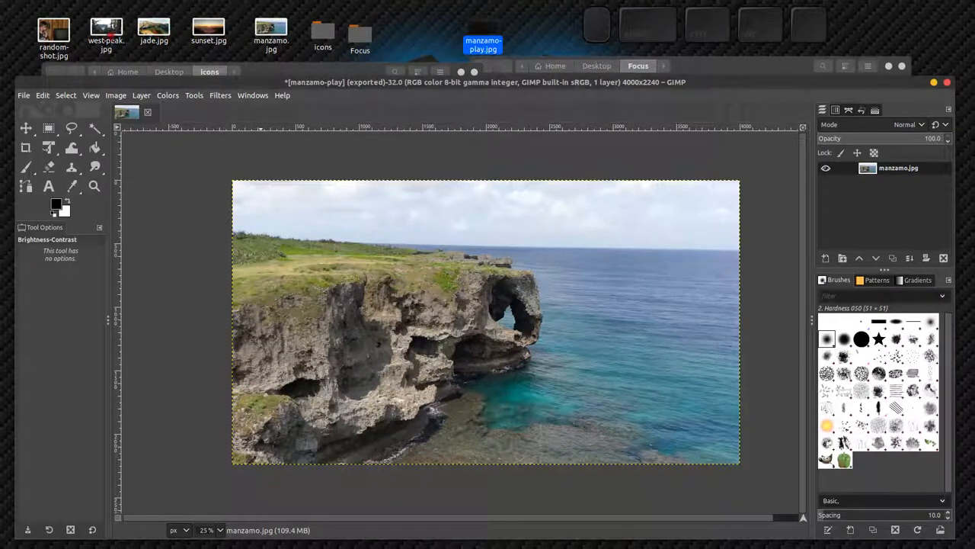
Add west-peak.jpg as a layer and raise manzamo.jpg above it
{"action": "double_click", "coordinate": [106, 34]}
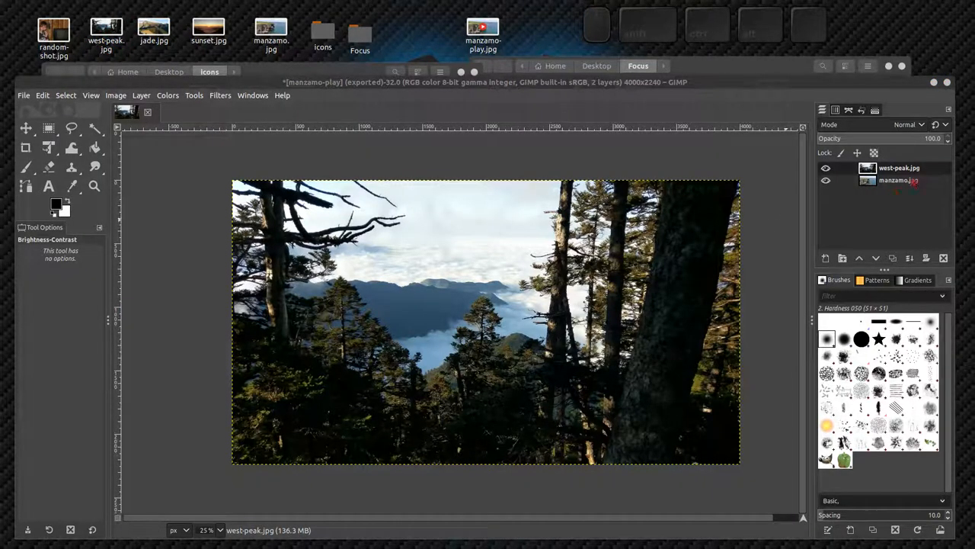
{"action": "left_click", "coordinate": [898, 179]}
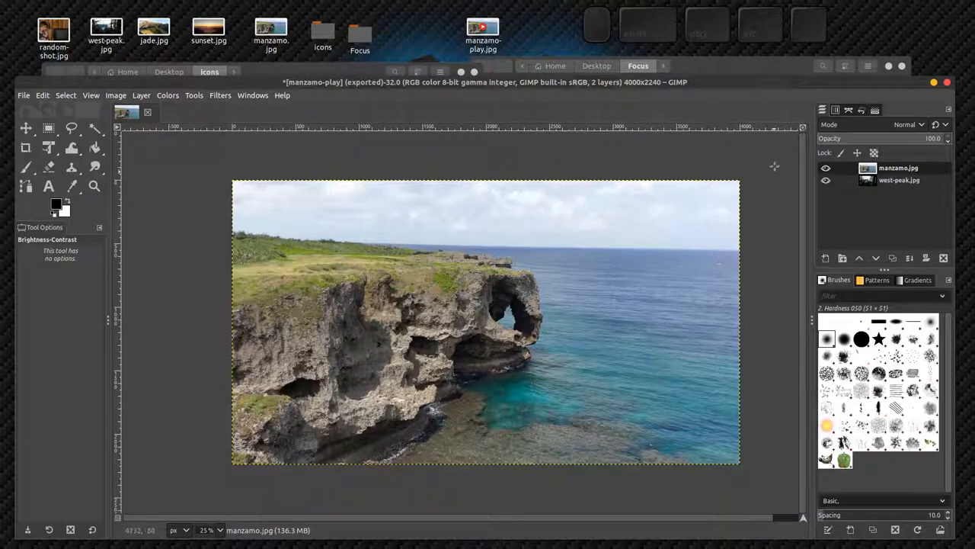
{"action": "mouse_move", "coordinate": [224, 223]}
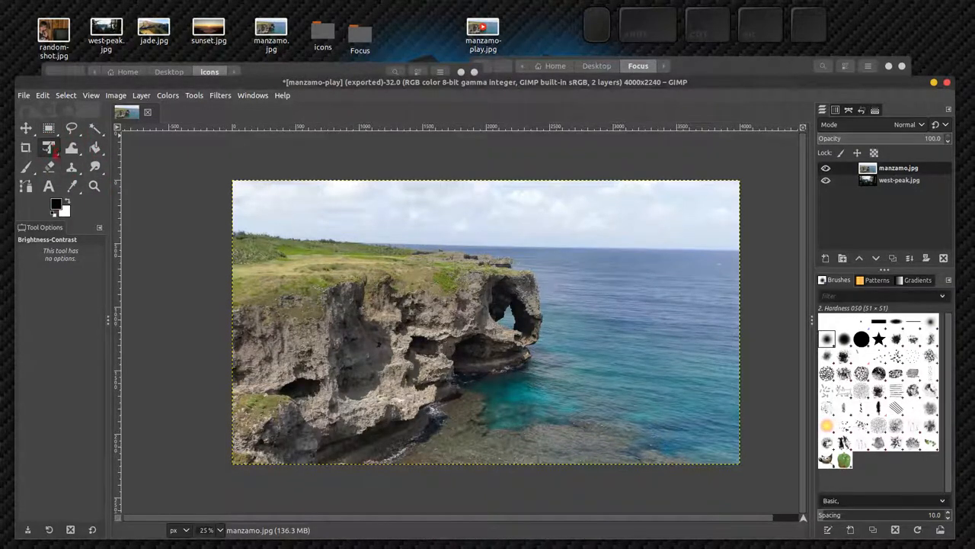
{"action": "mouse_move", "coordinate": [48, 128]}
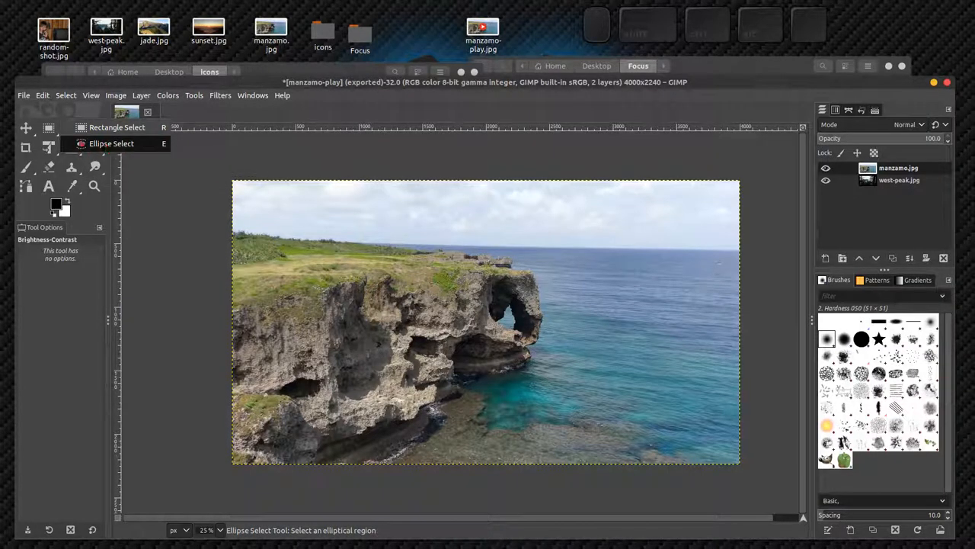
Switch to the Ellipse Select tool to outline the upper-right sky and sea
{"action": "left_click", "coordinate": [111, 143]}
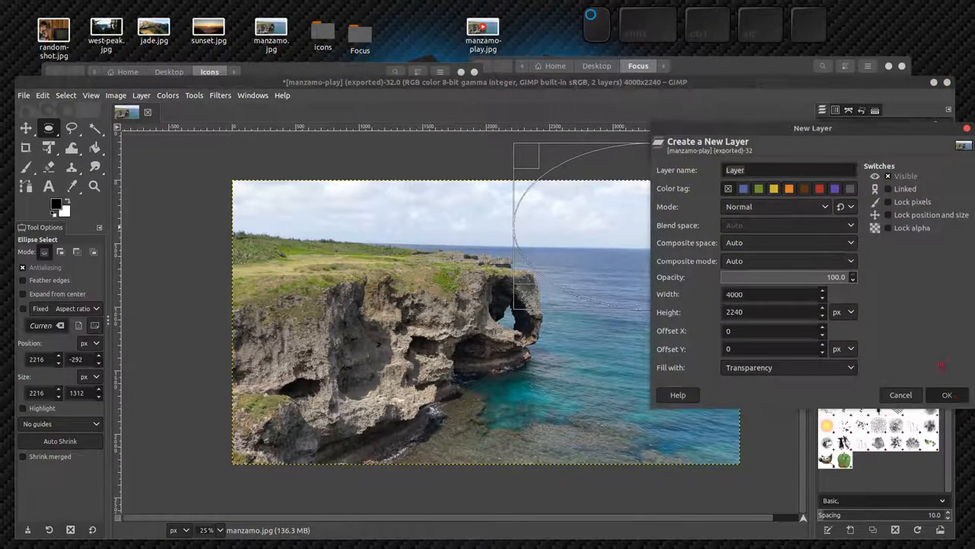
{"action": "left_click", "coordinate": [947, 395]}
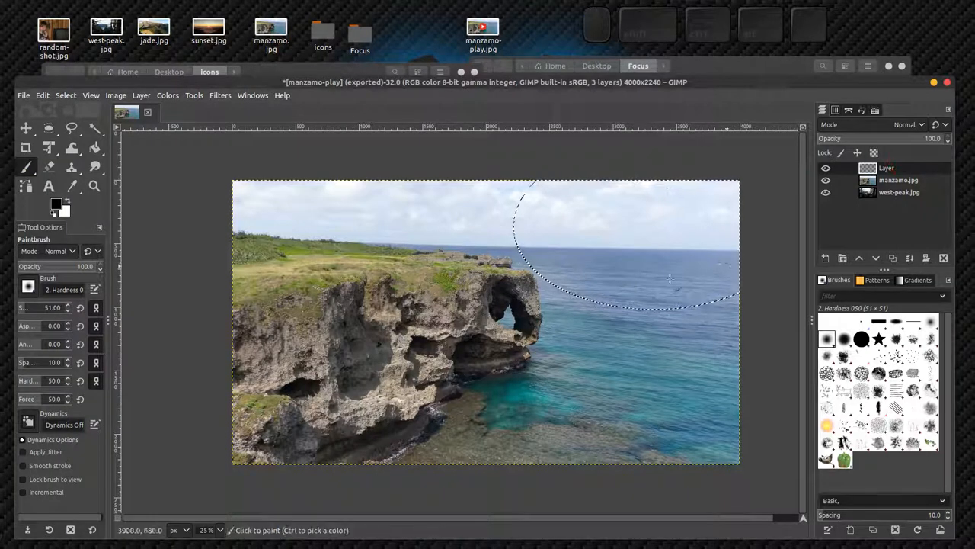
{"action": "mouse_move", "coordinate": [560, 219]}
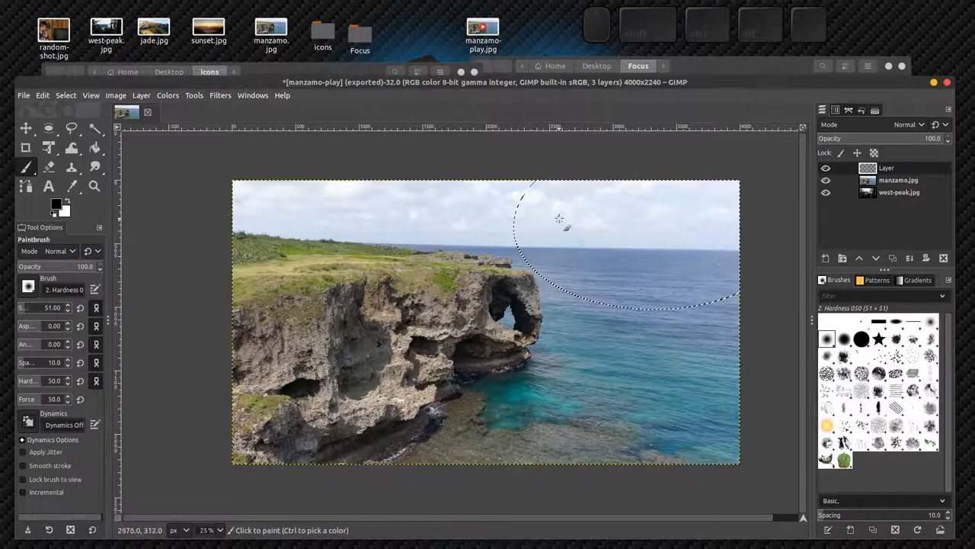
{"action": "mouse_move", "coordinate": [572, 246]}
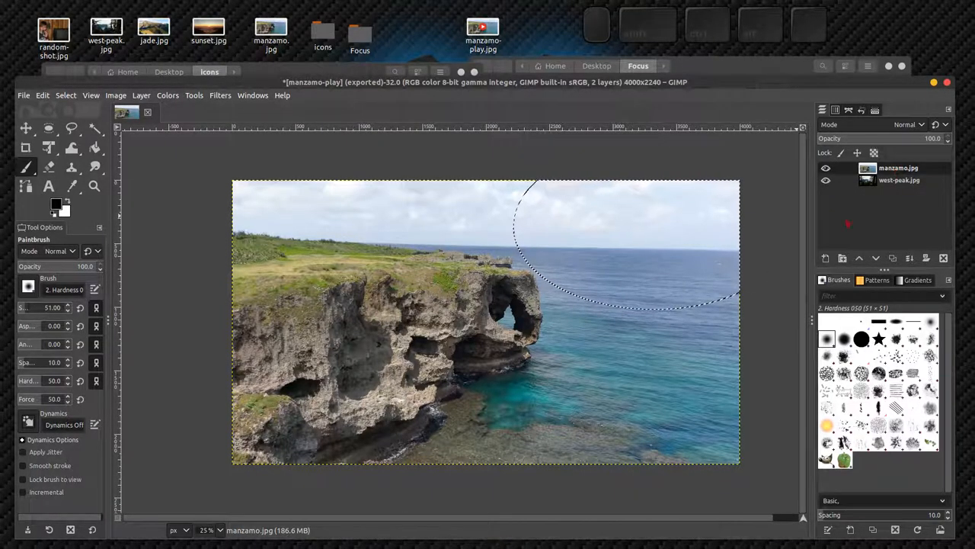
Fill the elliptical selection with white, then undo the fill with Ctrl+Z
{"action": "left_click", "coordinate": [624, 243]}
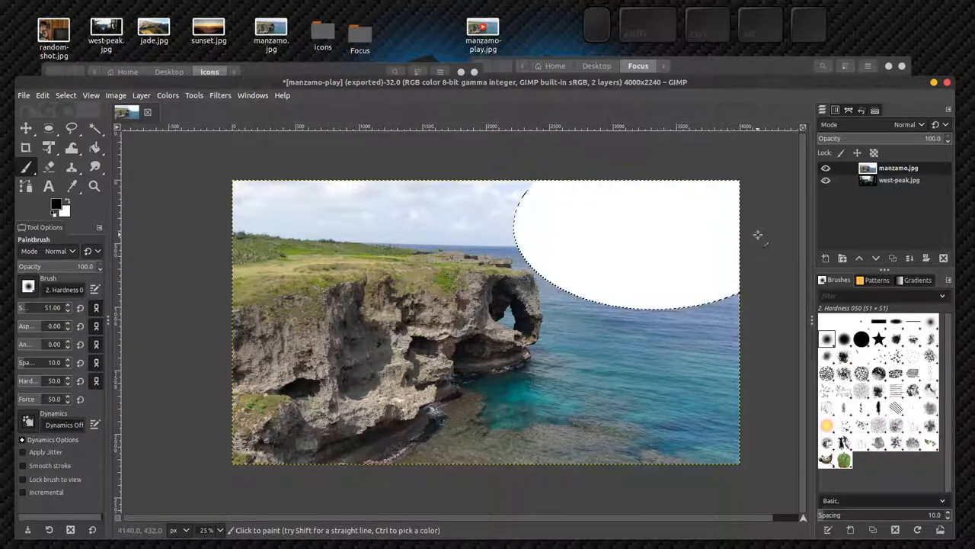
{"action": "left_click", "coordinate": [897, 168]}
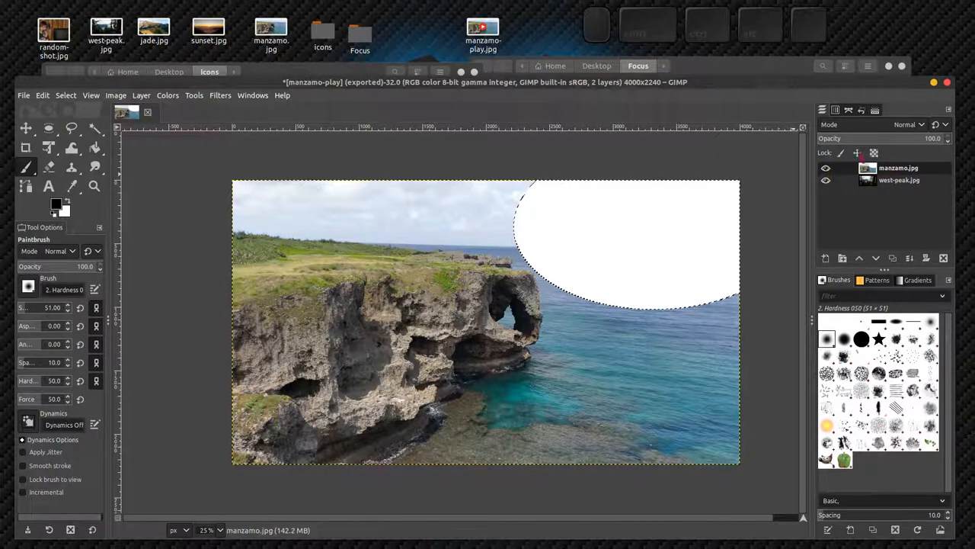
{"action": "mouse_move", "coordinate": [672, 167]}
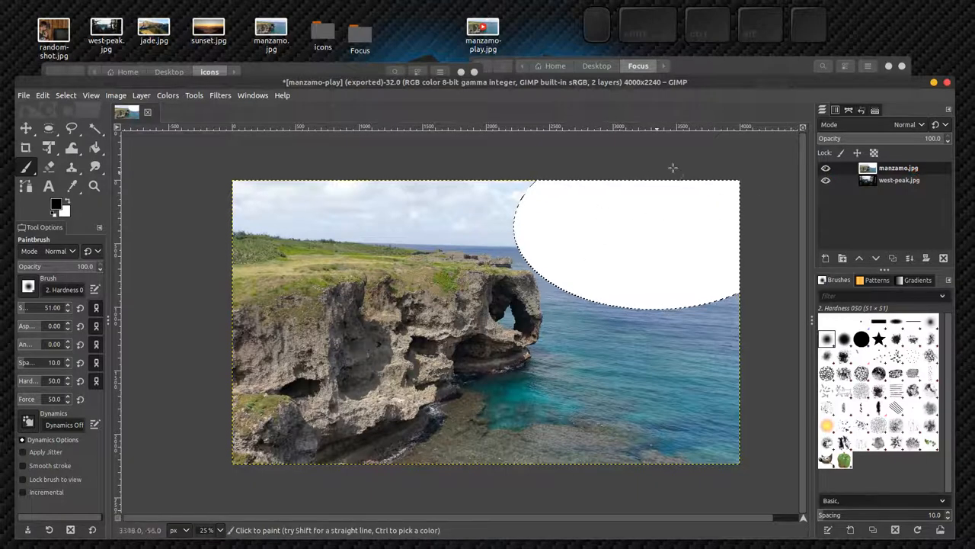
{"action": "left_click", "coordinate": [898, 168]}
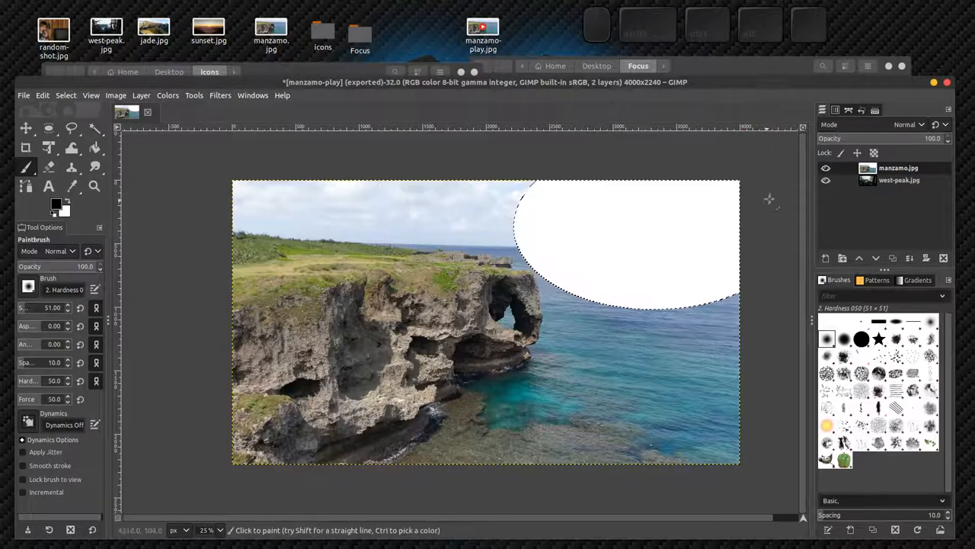
{"action": "mouse_move", "coordinate": [626, 164]}
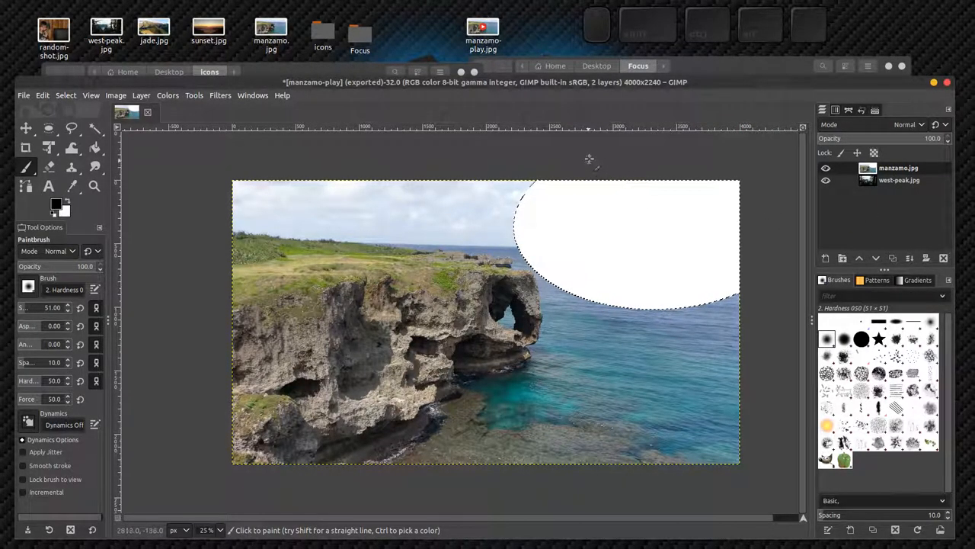
{"action": "key", "text": "ctrl+z"}
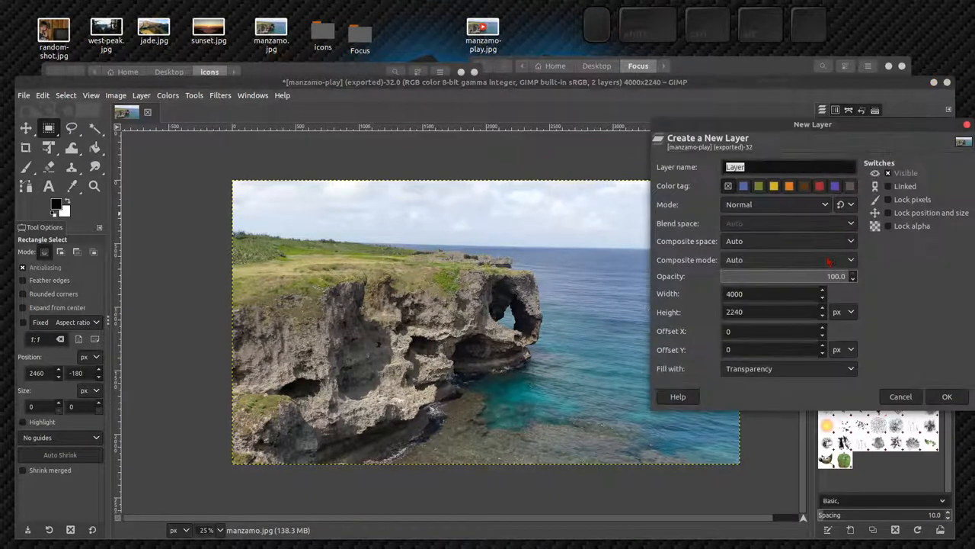
Create the transparent layer and paste the copied west-peak forest photo into it
{"action": "left_click", "coordinate": [946, 396]}
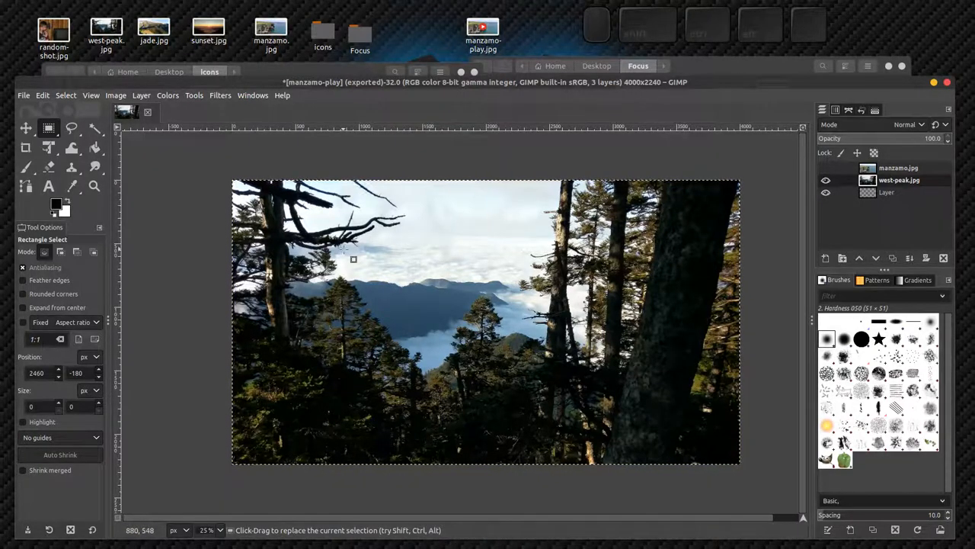
{"action": "key", "text": "ctrl+c"}
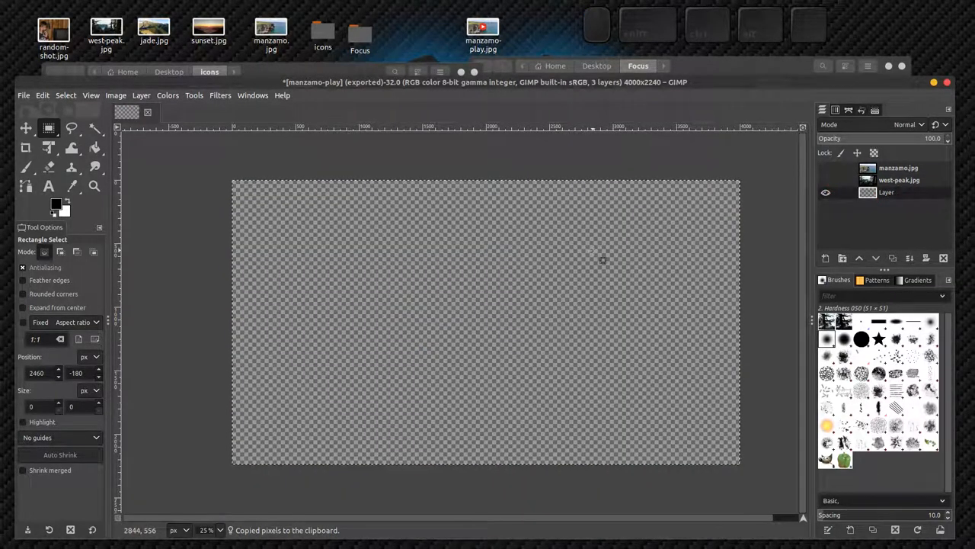
{"action": "key", "text": "ctrl+v"}
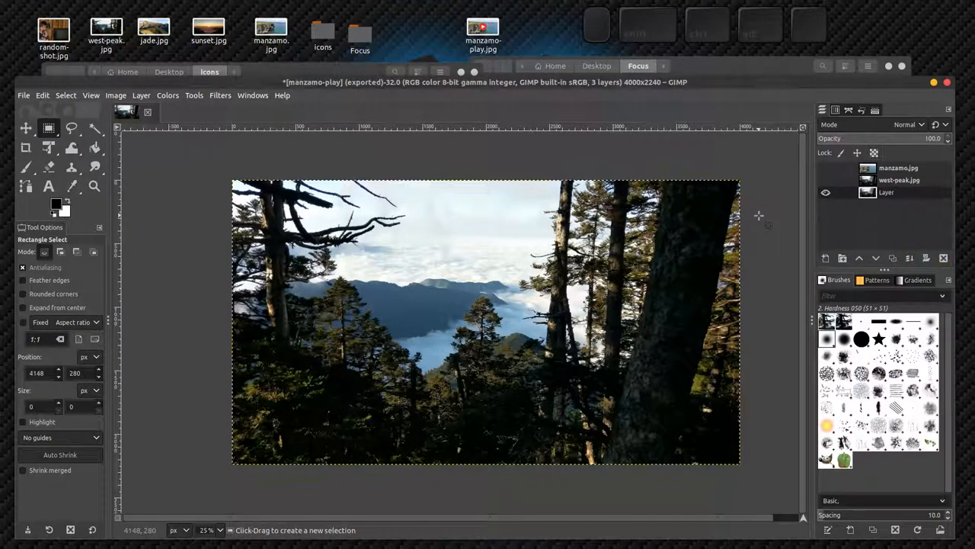
Rename the pasted forest layer from 'Layer' to west-peak
{"action": "left_click", "coordinate": [886, 192]}
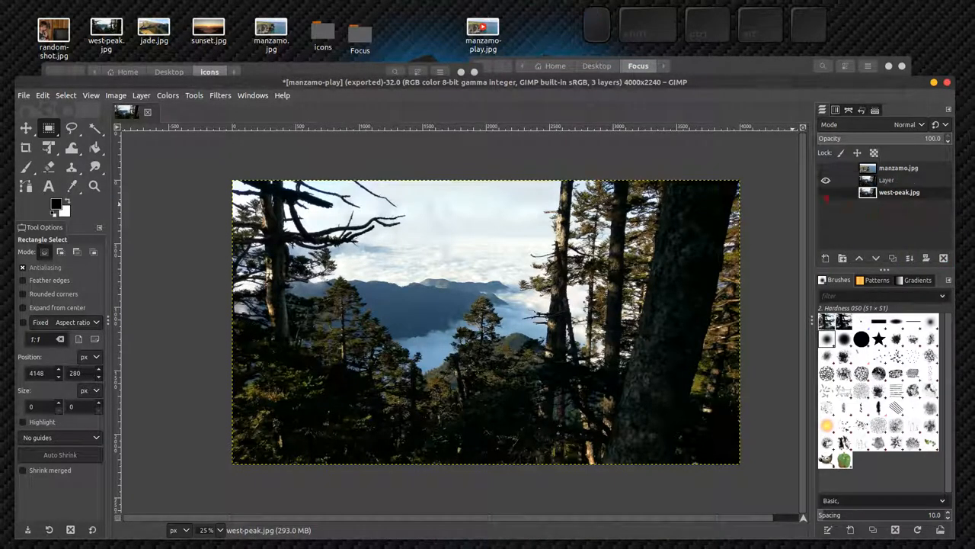
{"action": "double_click", "coordinate": [886, 180]}
{"action": "type", "text": "west-peak"}
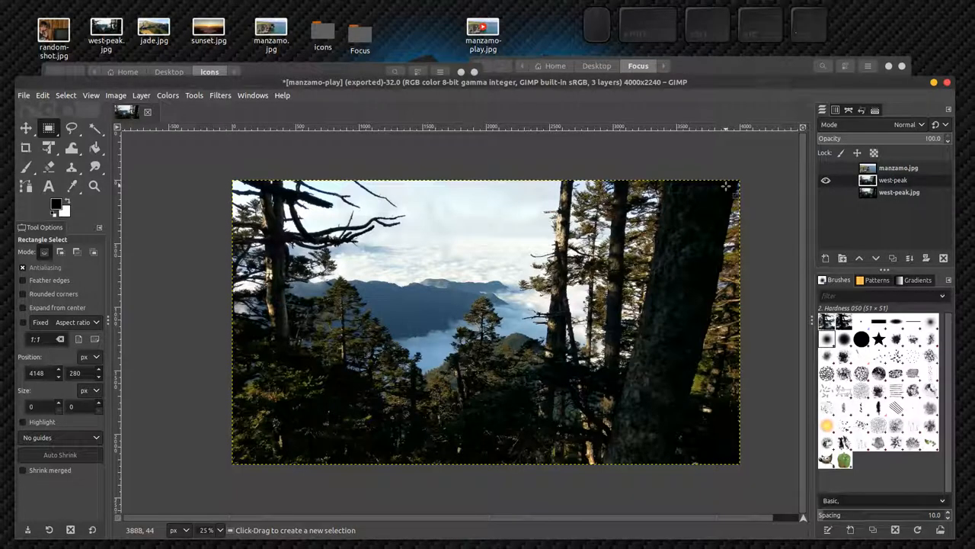
{"action": "left_click", "coordinate": [893, 180]}
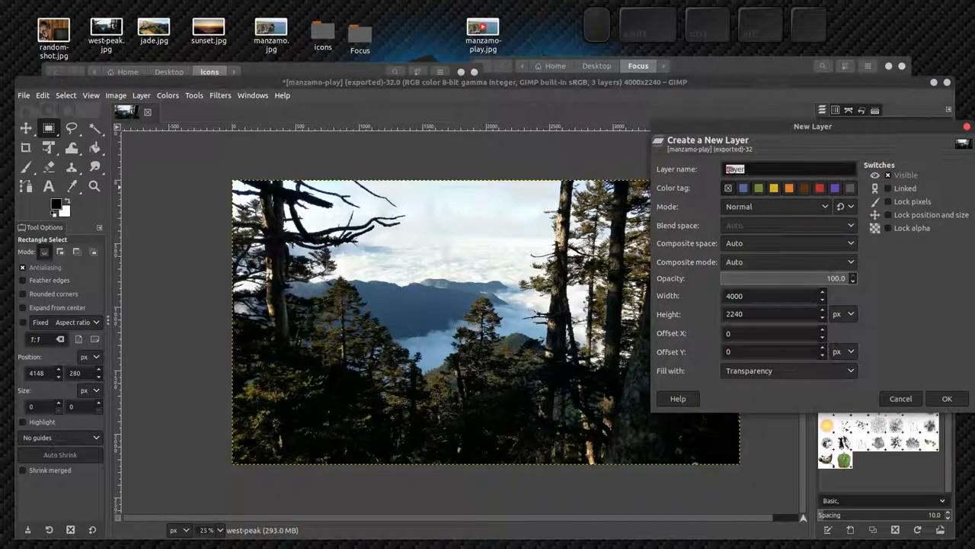
Add a transparent layer and paste a copy of the manzamo.jpg cliff photo into it
{"action": "left_click", "coordinate": [947, 398]}
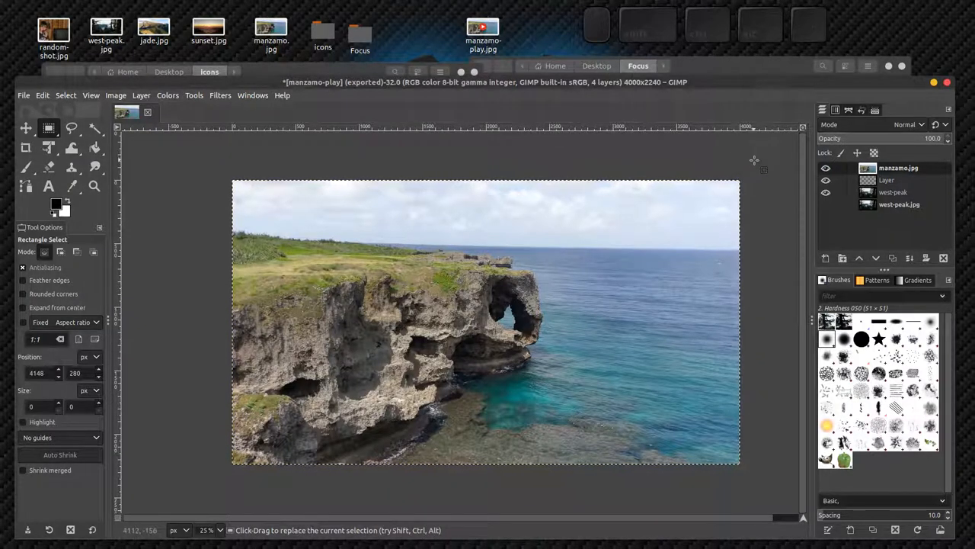
{"action": "key", "text": "ctrl+c"}
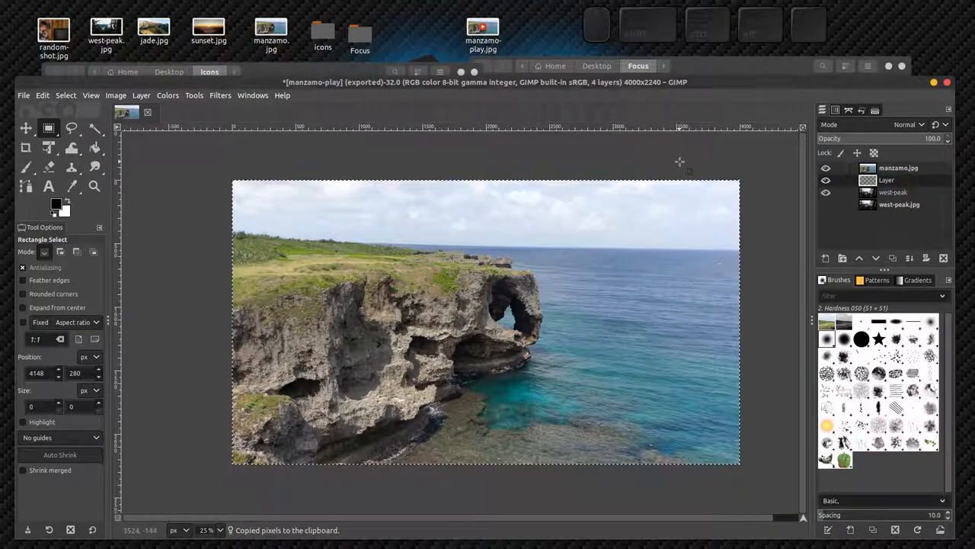
{"action": "key", "text": "ctrl+v"}
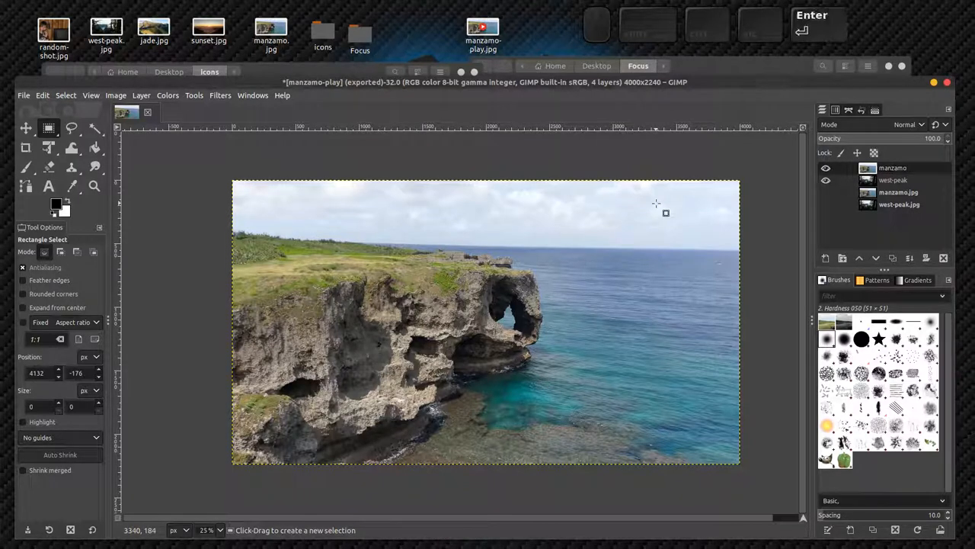
{"action": "mouse_move", "coordinate": [767, 204]}
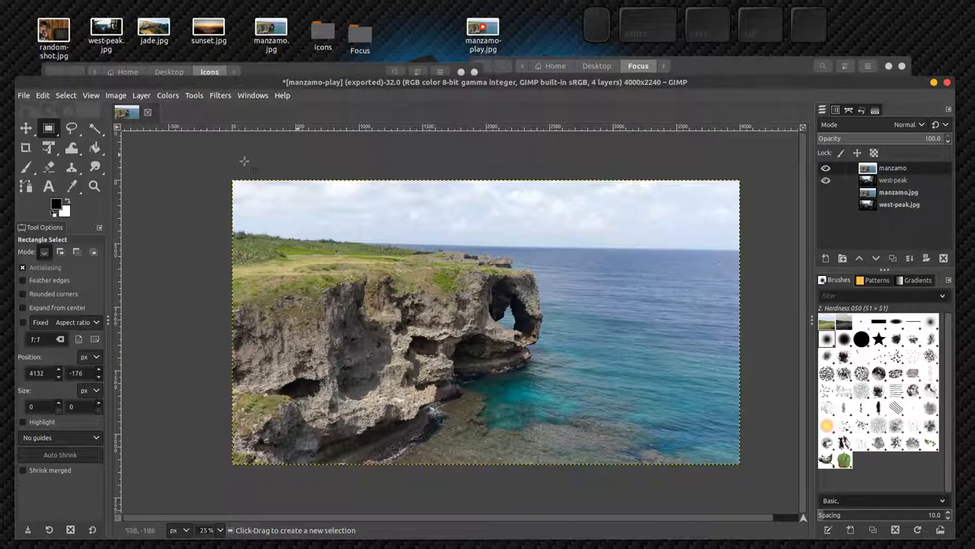
{"action": "left_click", "coordinate": [48, 127]}
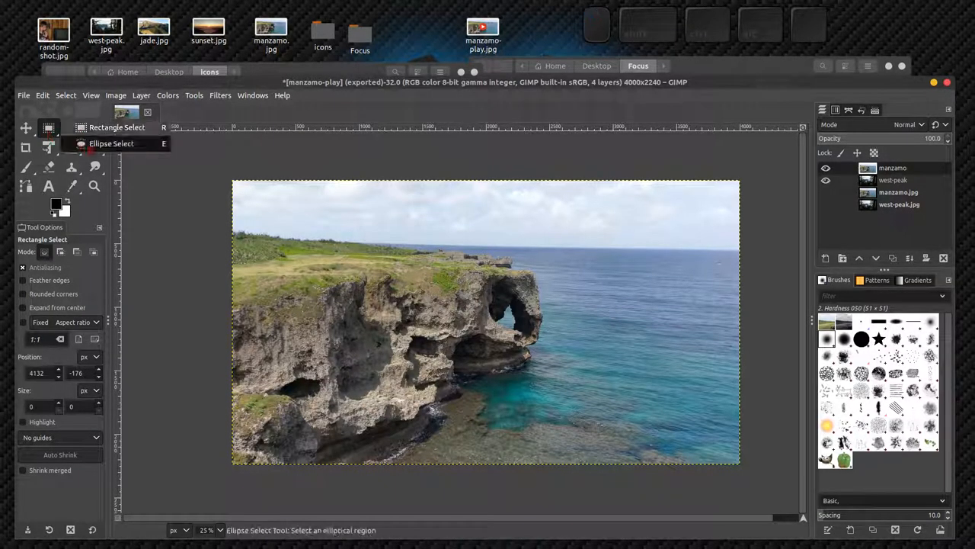
{"action": "left_click", "coordinate": [112, 143]}
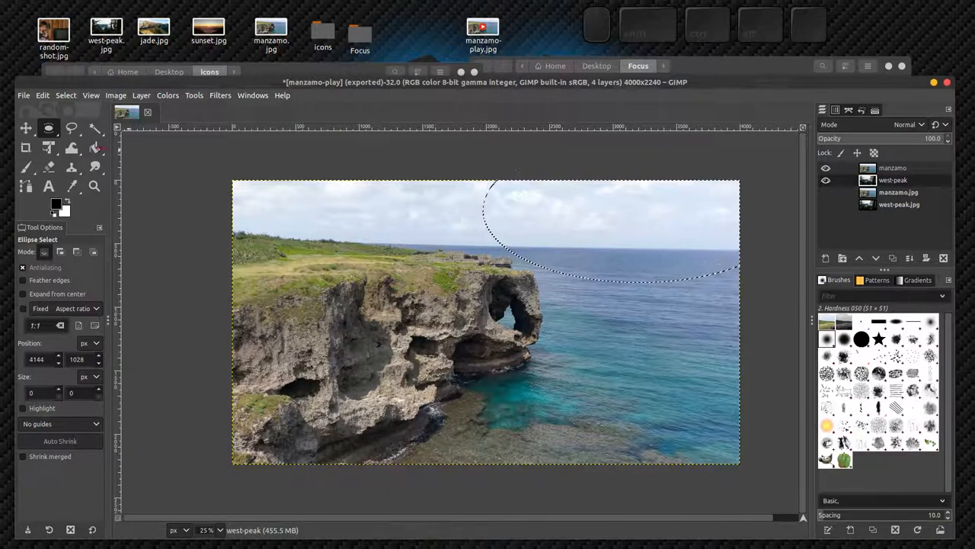
{"action": "left_click", "coordinate": [25, 128]}
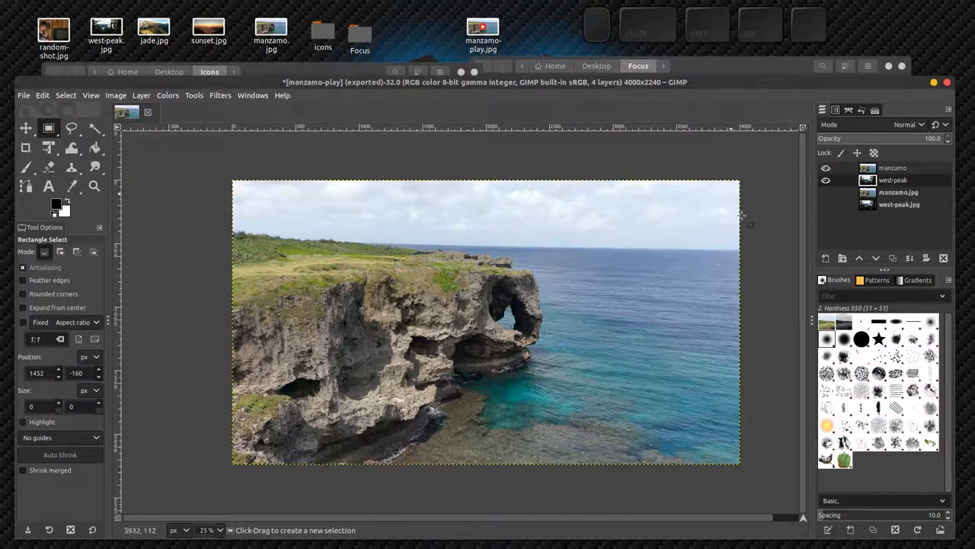
{"action": "mouse_move", "coordinate": [274, 225]}
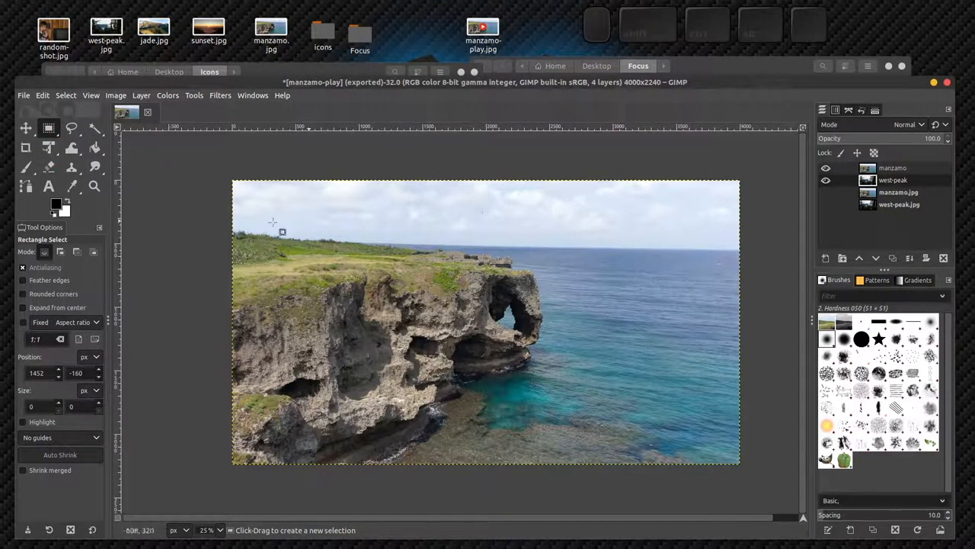
{"action": "mouse_move", "coordinate": [198, 191]}
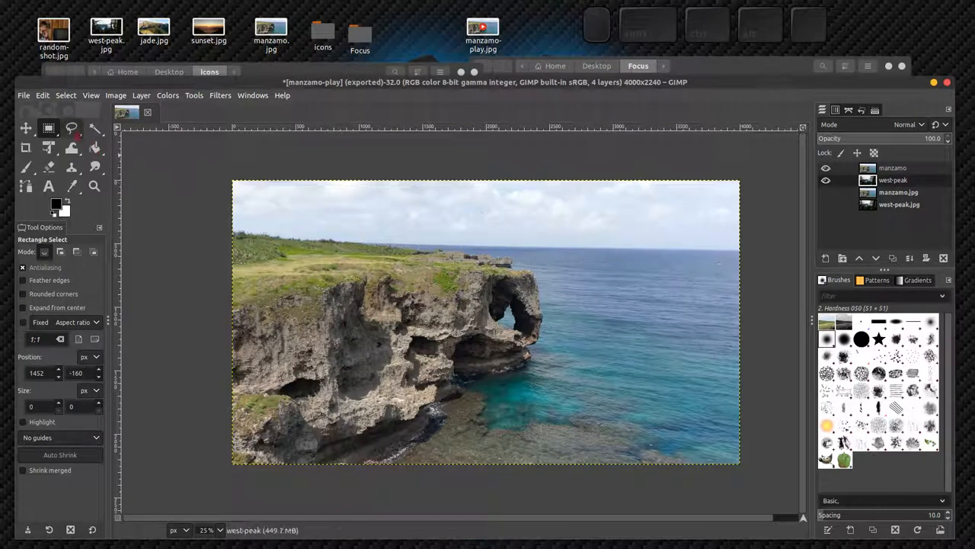
Free-select a diagonal polygon around the right side and make manzamo the active layer
{"action": "left_click", "coordinate": [70, 128]}
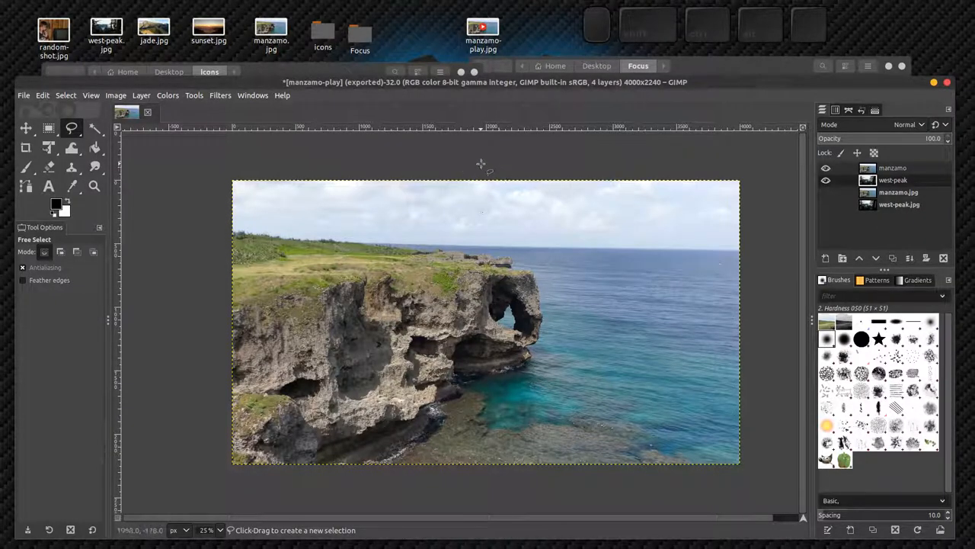
{"action": "left_click_drag", "start_coordinate": [481, 160], "coordinate": [573, 341]}
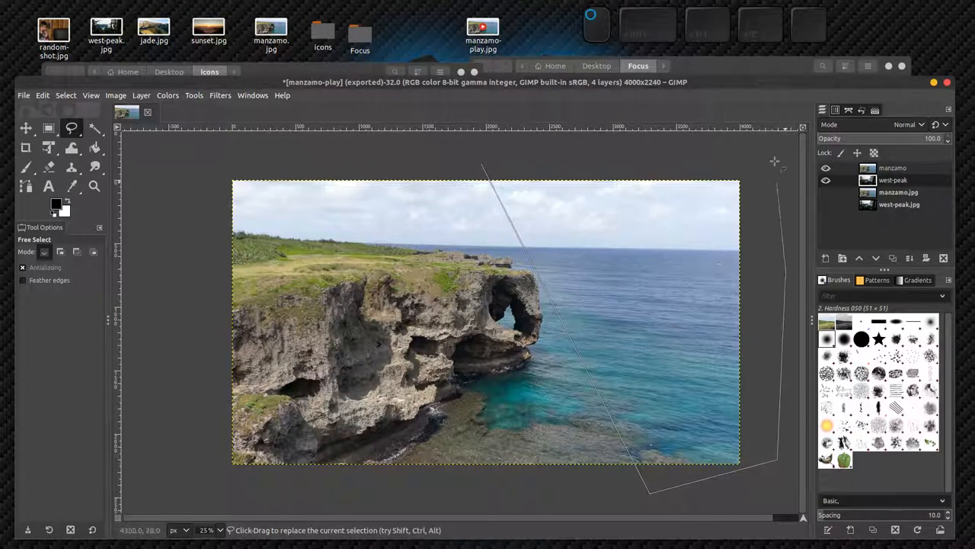
{"action": "left_click", "coordinate": [481, 162]}
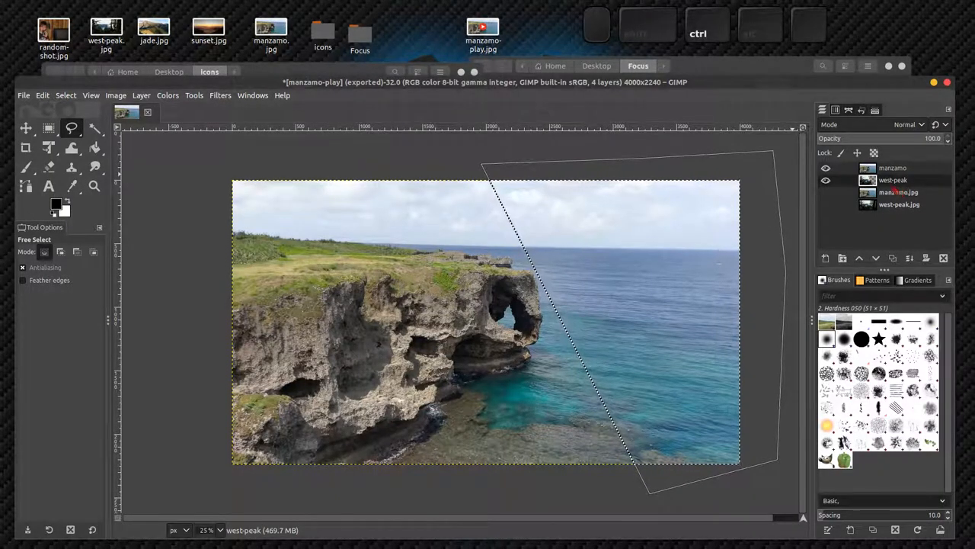
{"action": "left_click", "coordinate": [826, 180]}
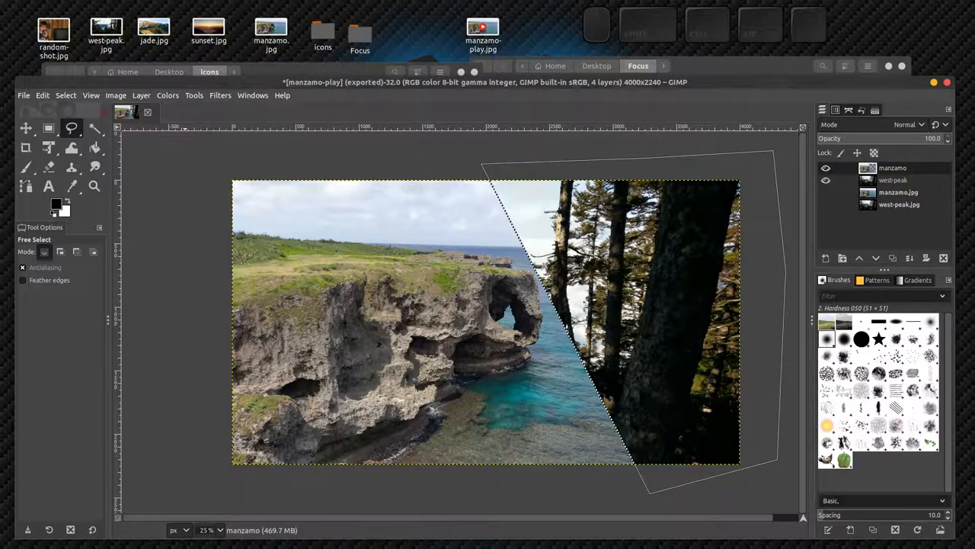
{"action": "mouse_move", "coordinate": [48, 127]}
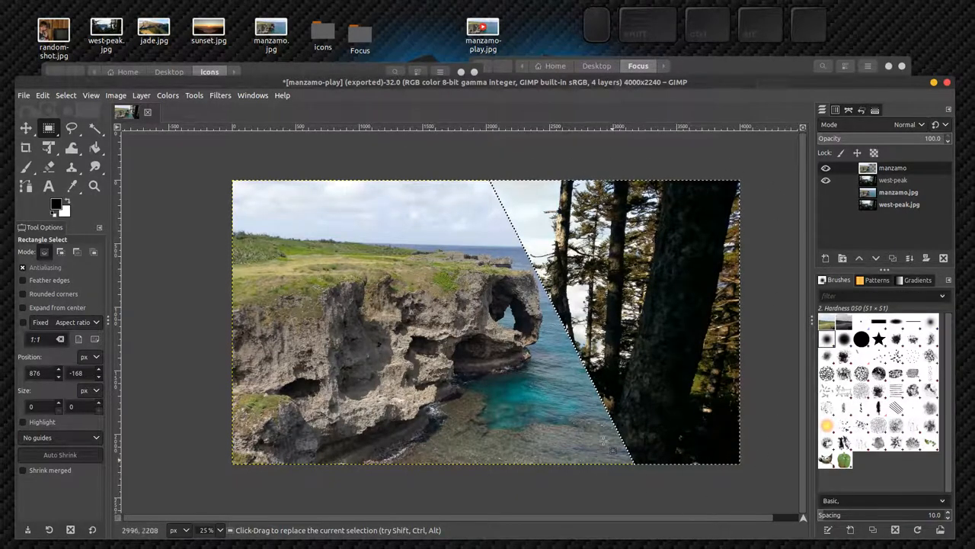
{"action": "mouse_move", "coordinate": [577, 168]}
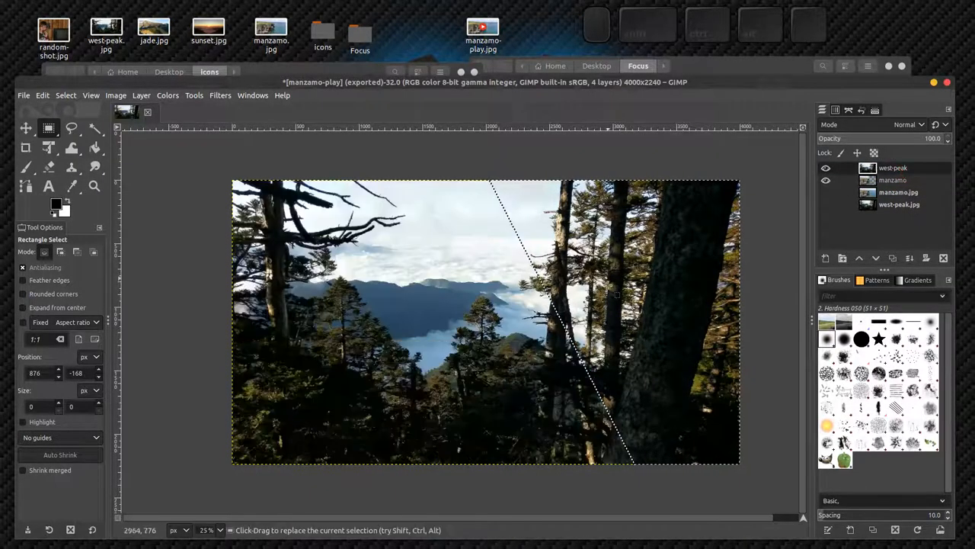
{"action": "mouse_move", "coordinate": [221, 404]}
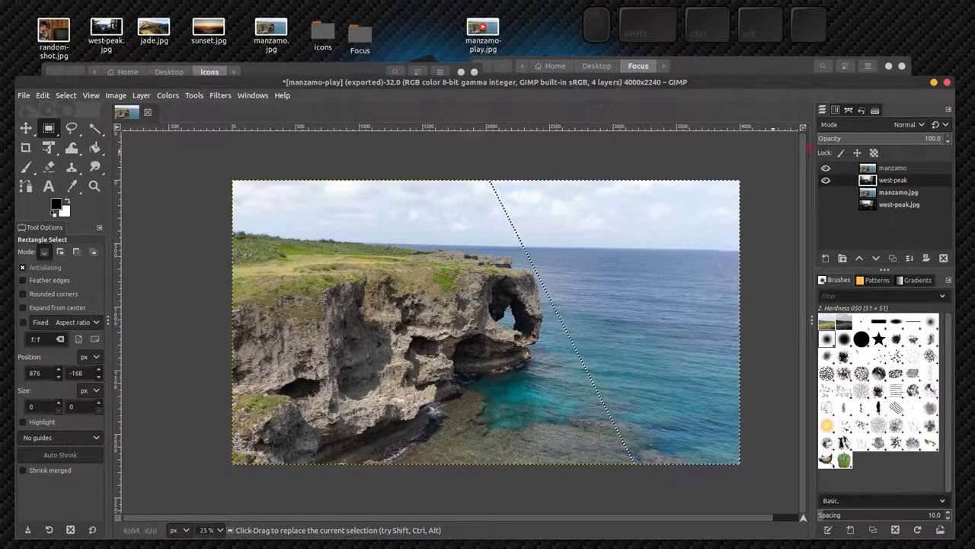
{"action": "mouse_move", "coordinate": [561, 228]}
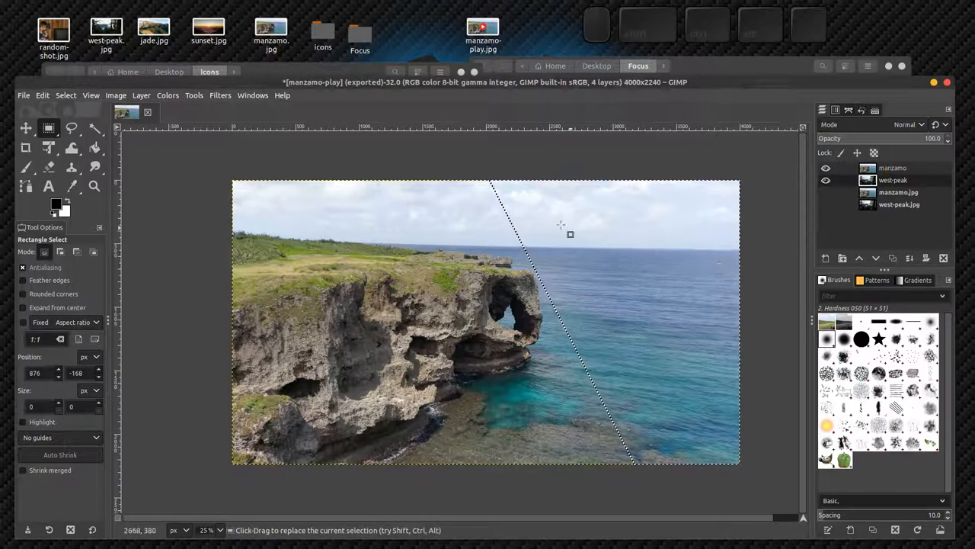
Move the west-peak layer above manzamo while keeping the diagonal selection
{"action": "left_click", "coordinate": [65, 95]}
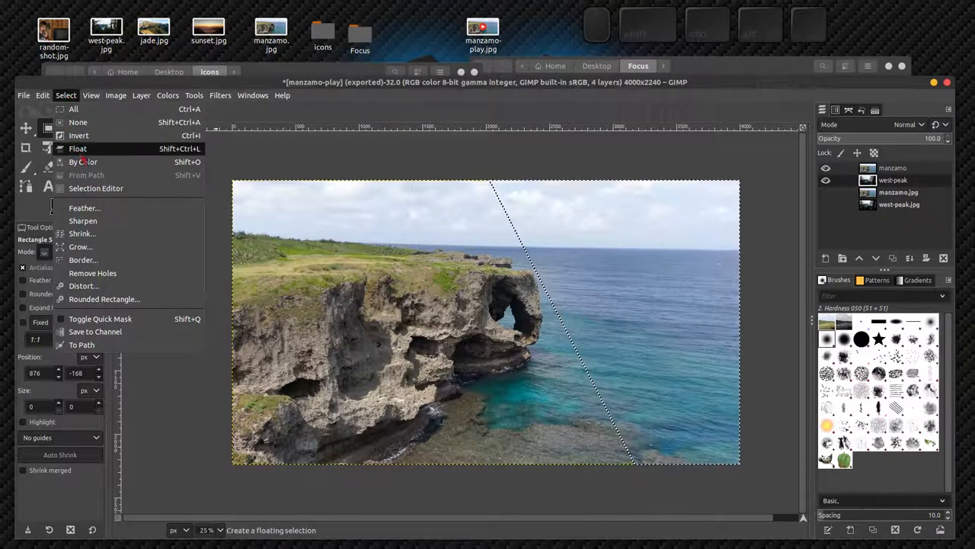
{"action": "mouse_move", "coordinate": [78, 135]}
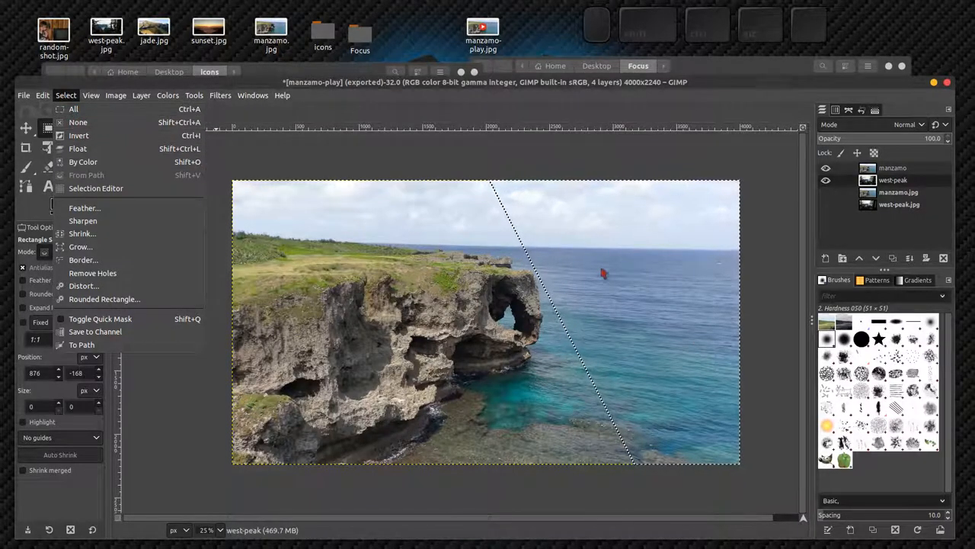
{"action": "mouse_move", "coordinate": [77, 148]}
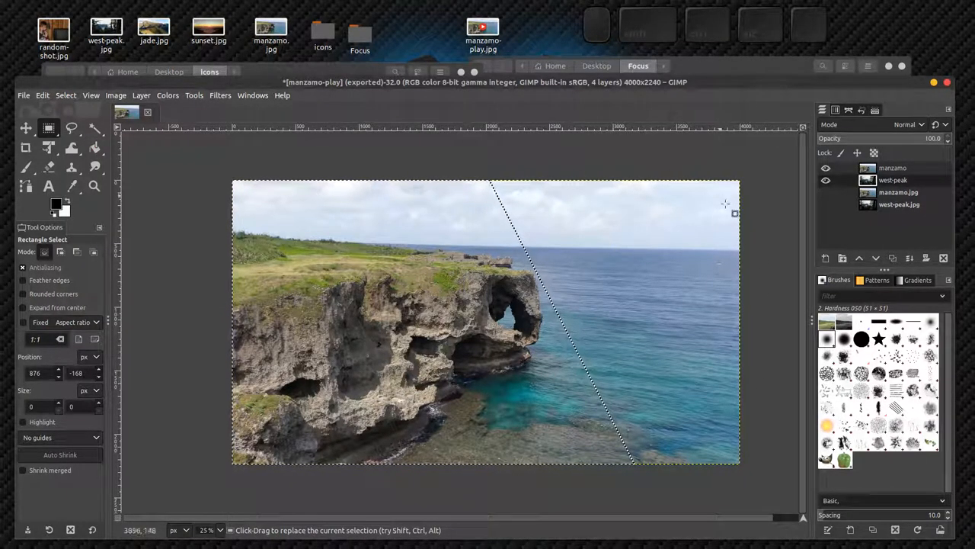
{"action": "mouse_move", "coordinate": [248, 283]}
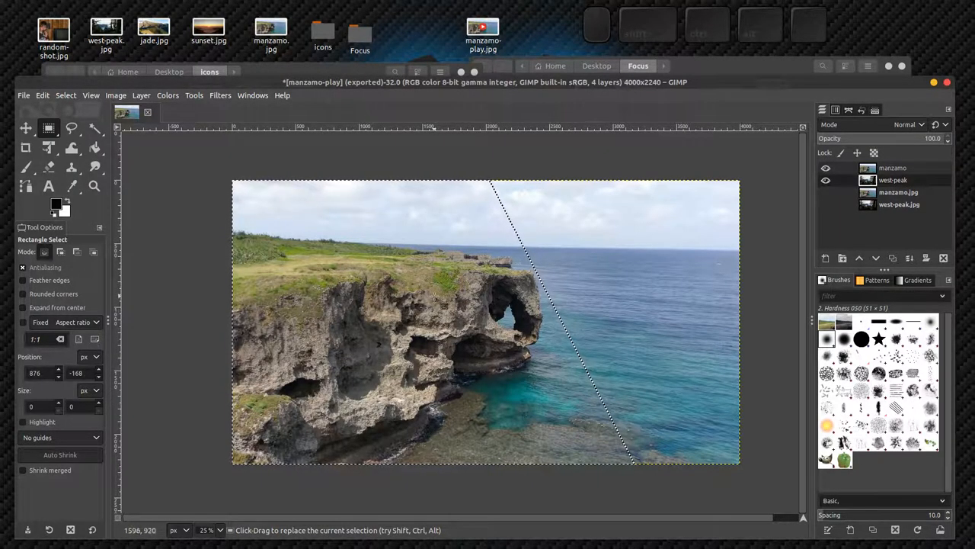
{"action": "left_click", "coordinate": [892, 180]}
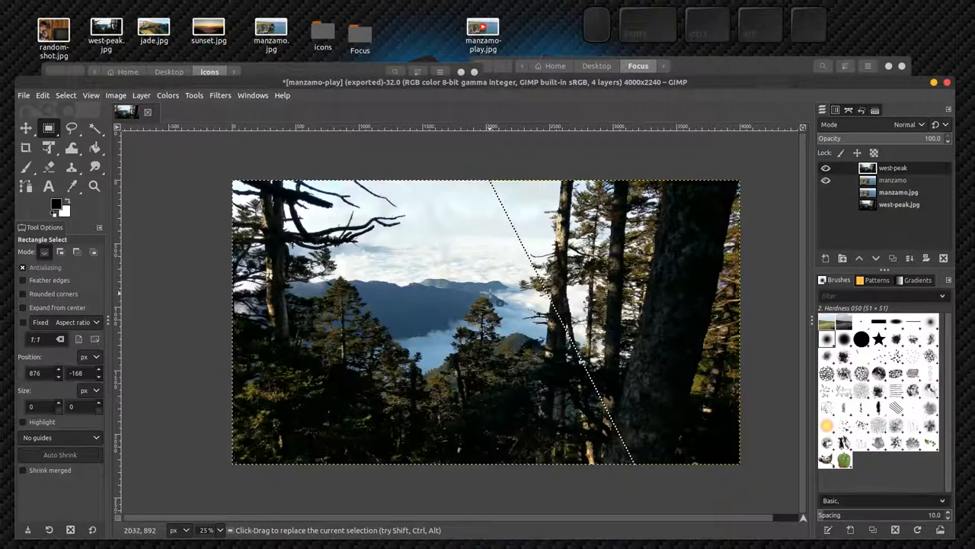
{"action": "mouse_move", "coordinate": [435, 349]}
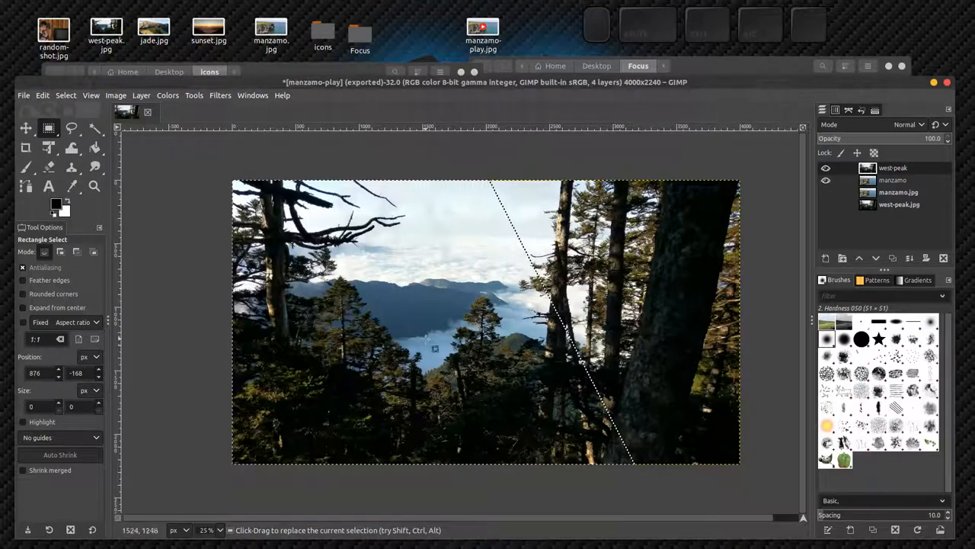